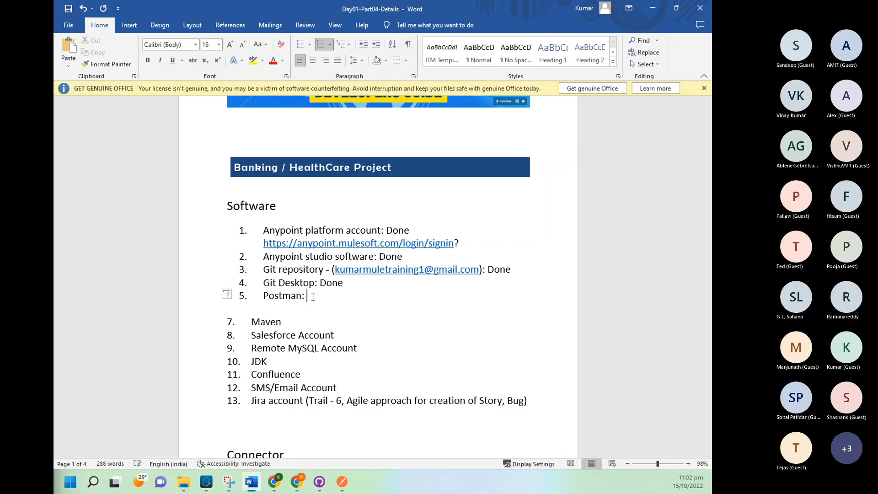
Step: Type 'Done' after Postman and add JDK as a new list item below Maven
type("Done")
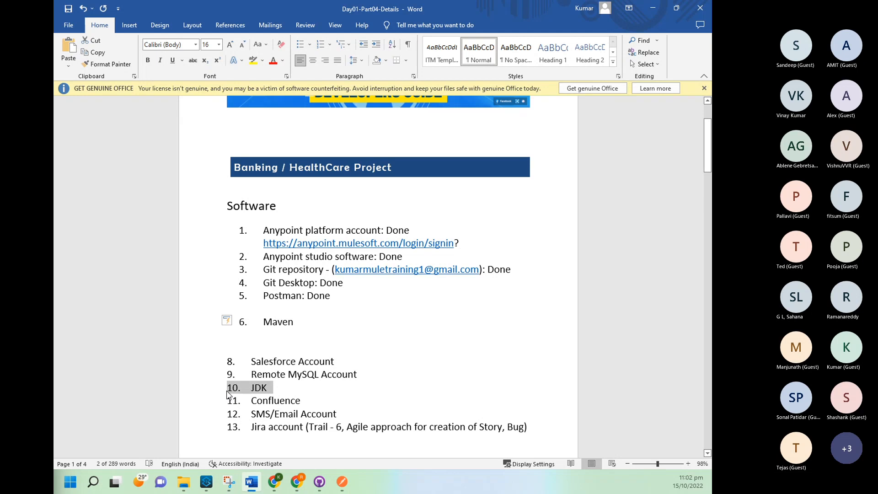
left_click(267, 336)
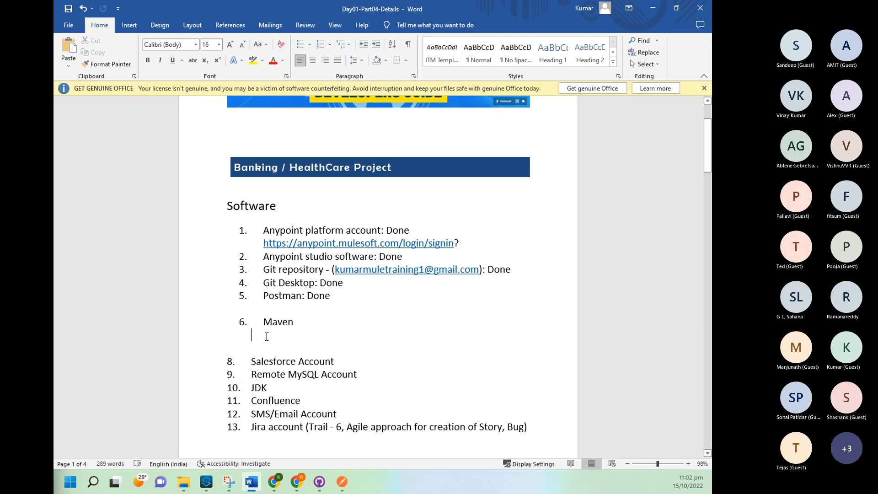
type("10.\tJDK")
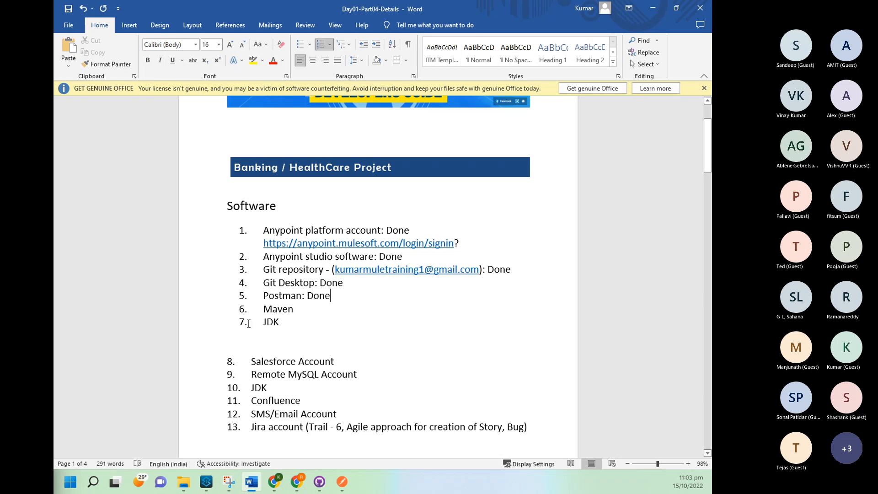
mouse_move(285, 323)
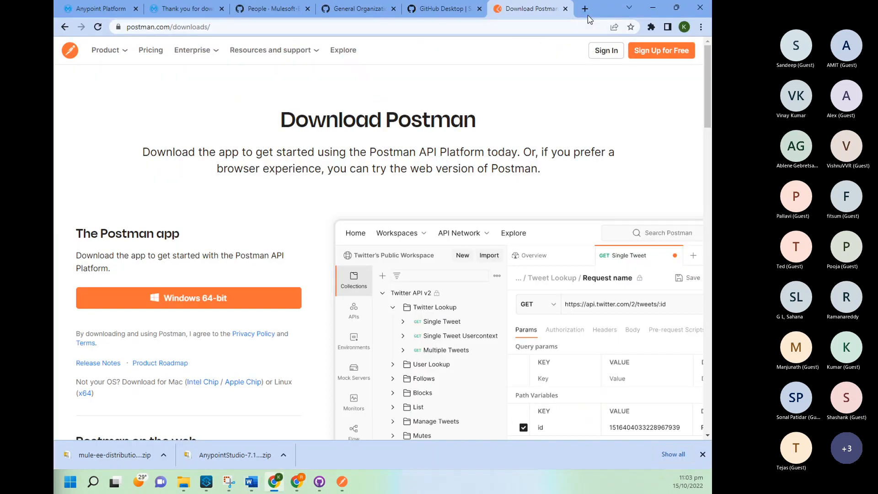
Step: Search for the Apache Maven download page and download the Maven 3.8.6 source zip
left_click(584, 8)
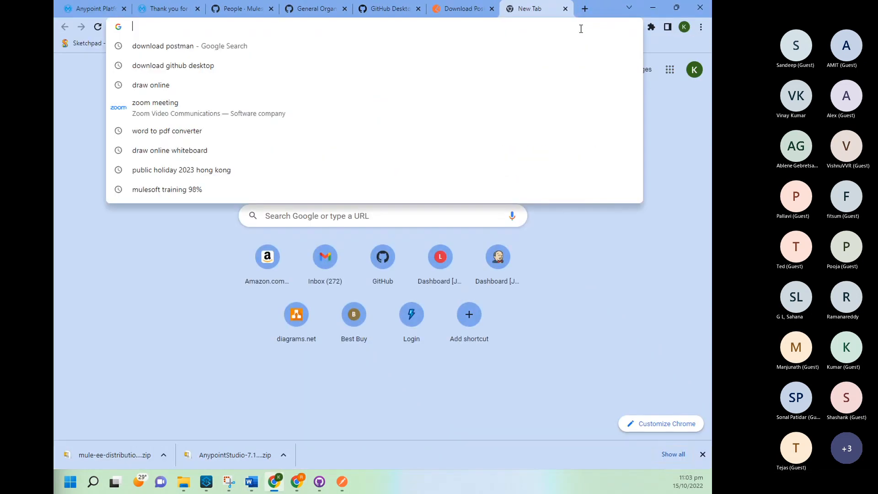
type("download postman")
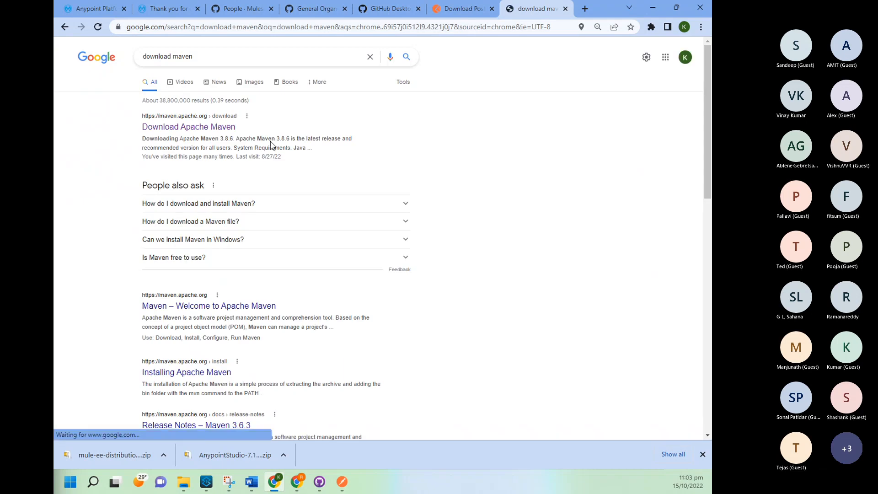
left_click(188, 127)
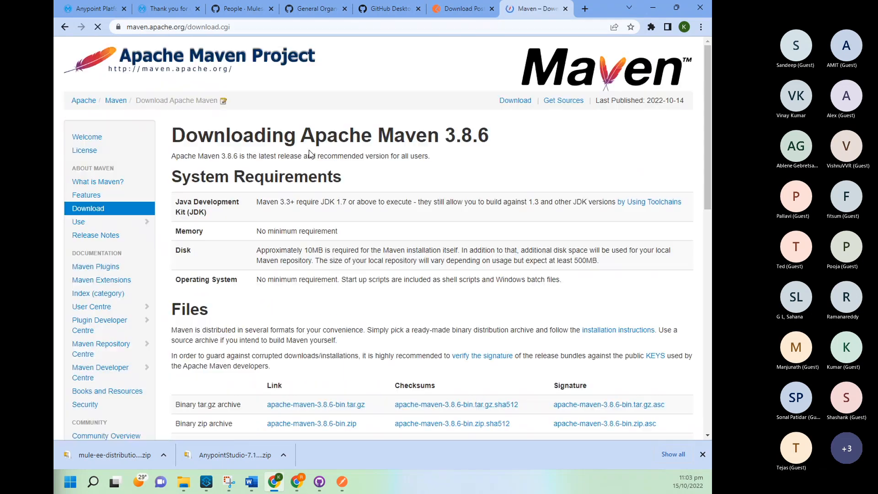
double_click(466, 135)
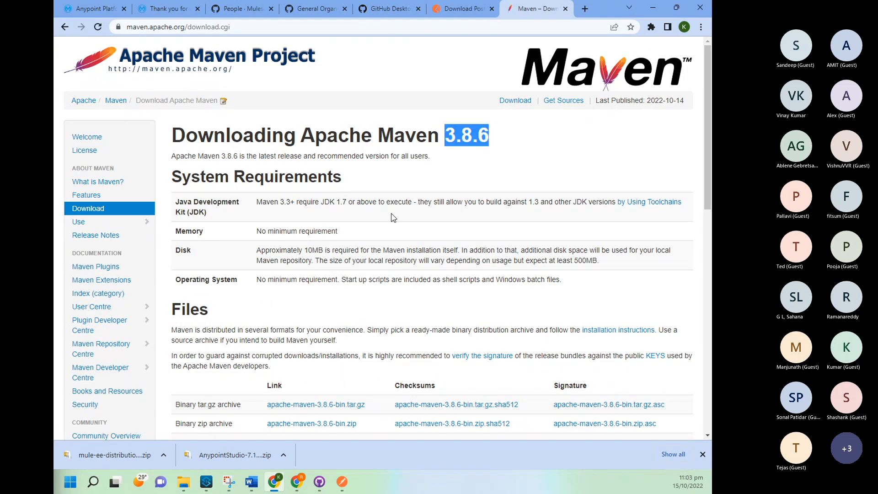
scroll("down", 3)
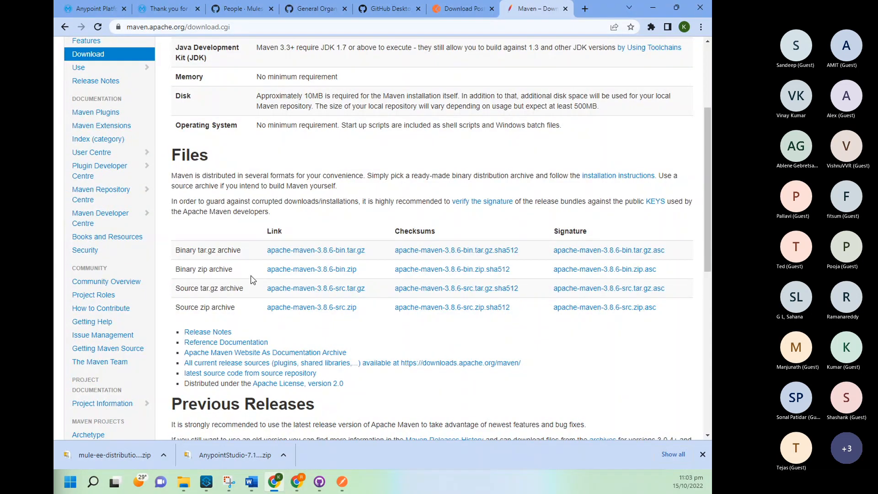
mouse_move(270, 334)
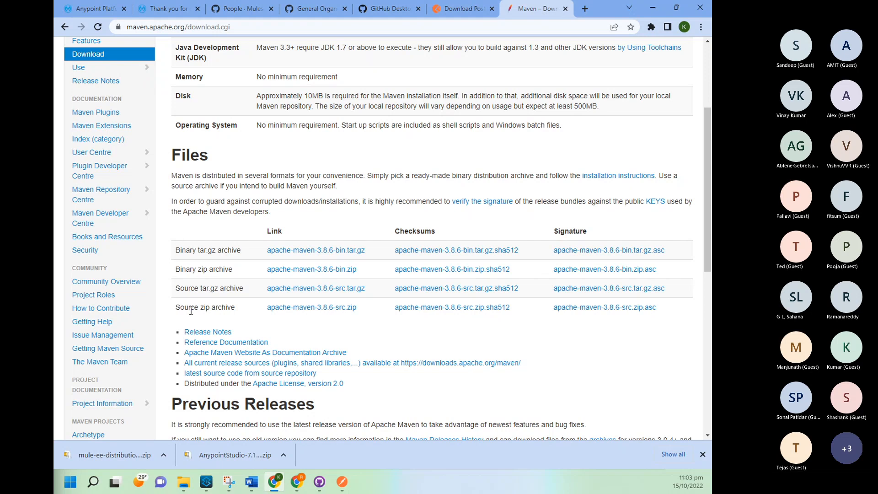
mouse_move(312, 307)
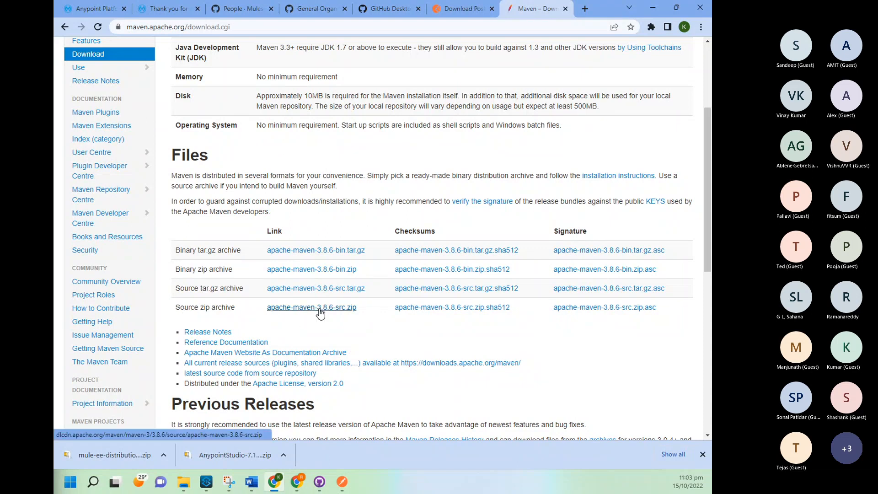
left_click(311, 307)
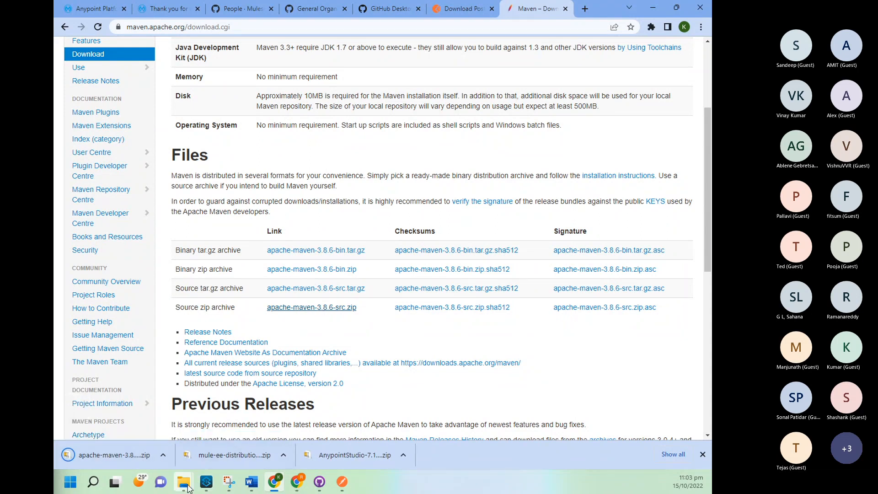
Step: Open the extracted apache-maven-3.8.4-src folder in Work\Software and select its apache-maven-3.8.4 subfolder
left_click(184, 482)
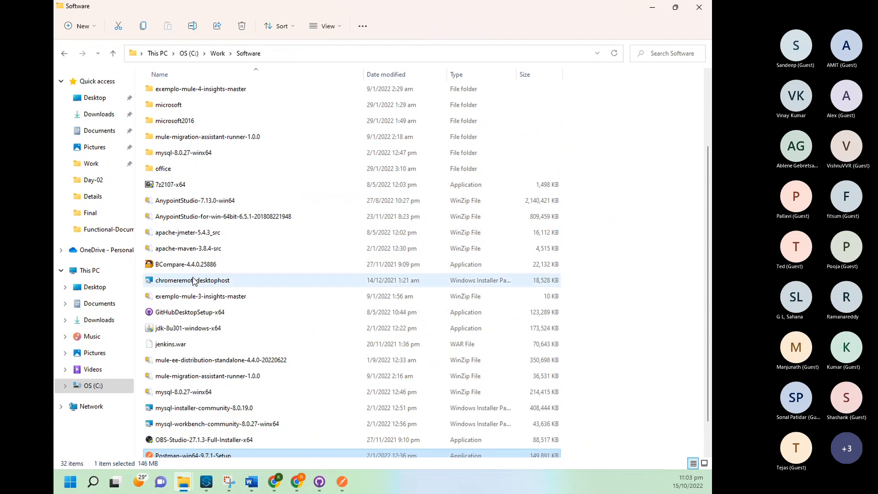
scroll("down", 3)
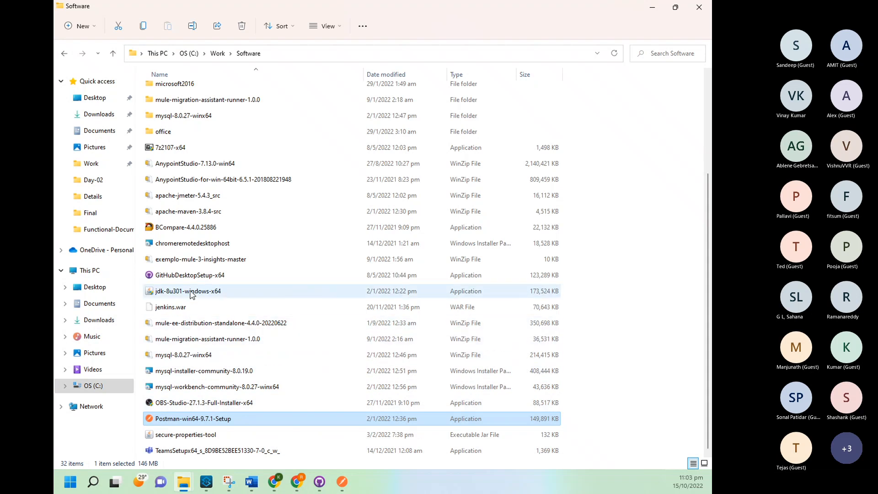
left_click(187, 211)
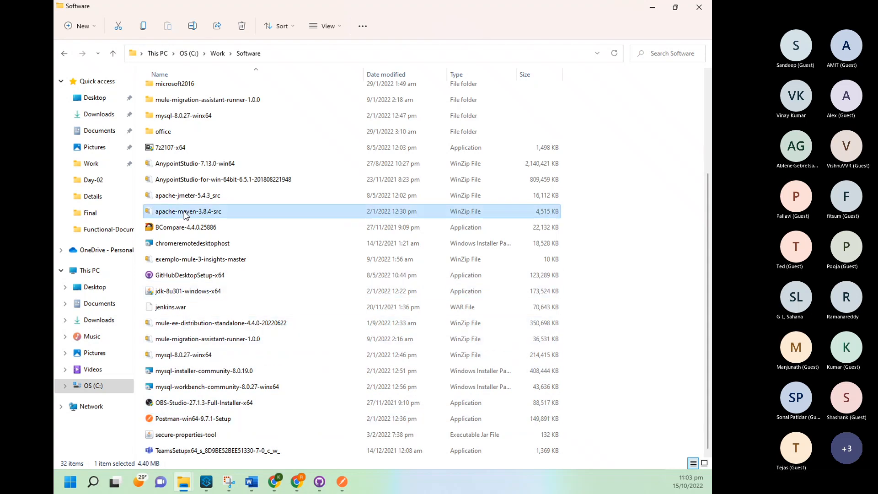
mouse_move(187, 211)
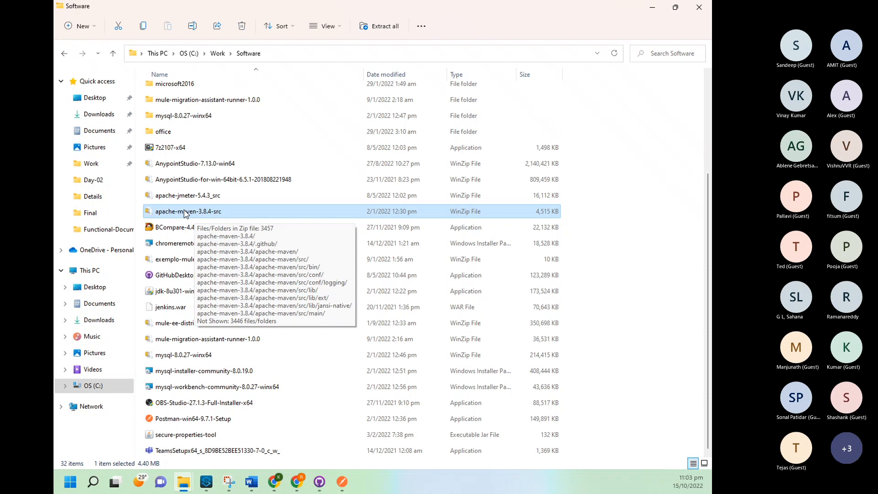
mouse_move(205, 220)
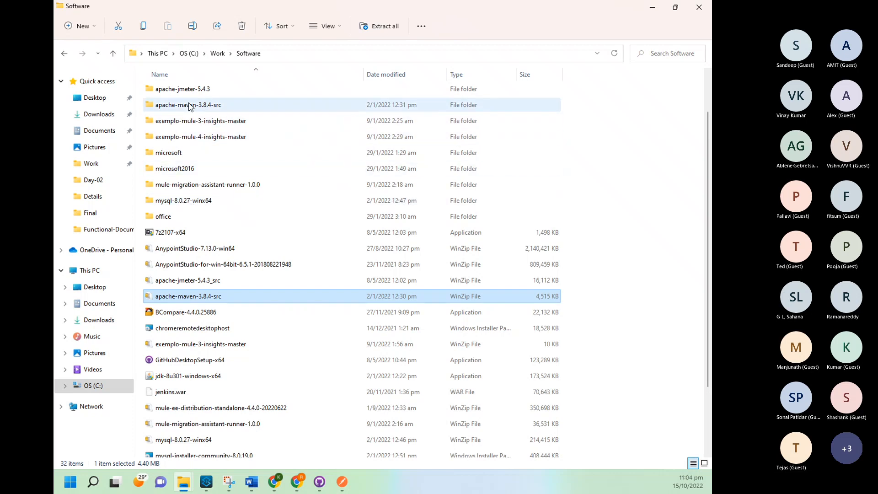
double_click(188, 104)
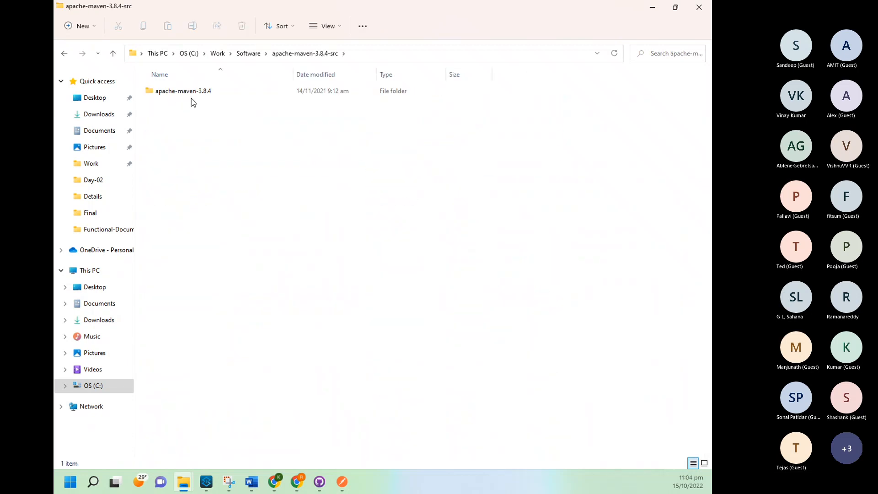
left_click(183, 91)
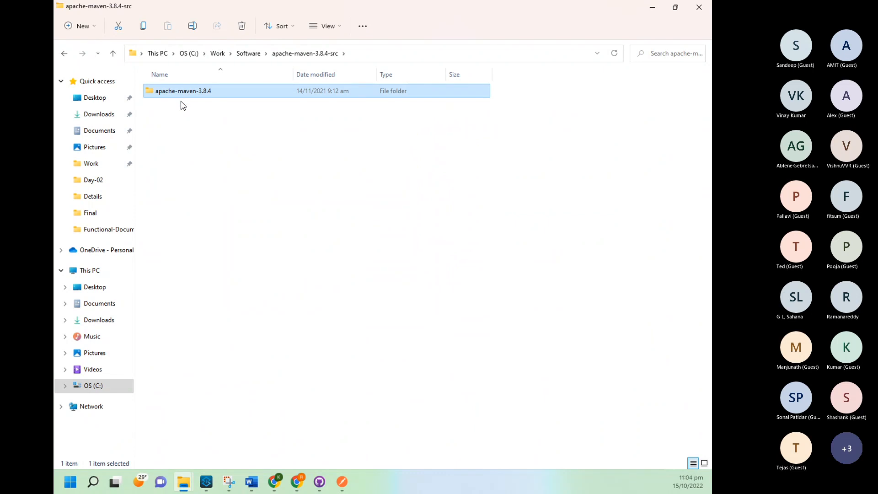
mouse_move(184, 481)
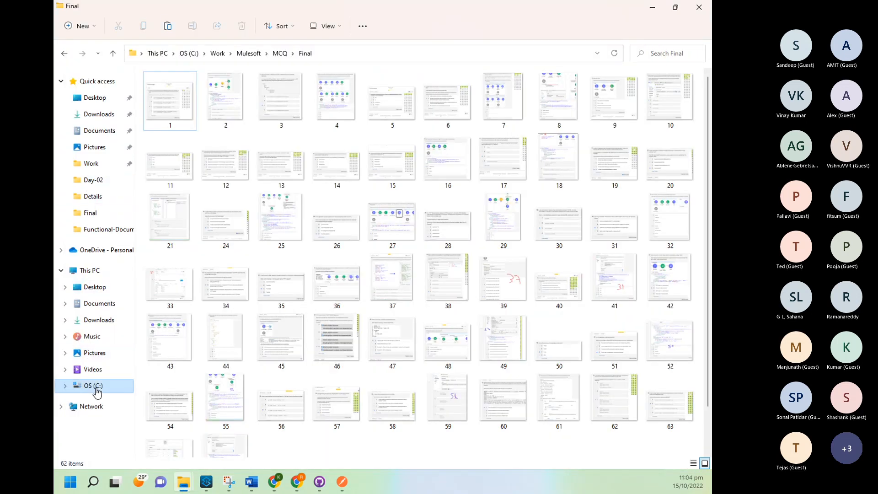
Step: Navigate File Explorer to C:\Program Files\apache-maven-3.8.3
left_click(92, 385)
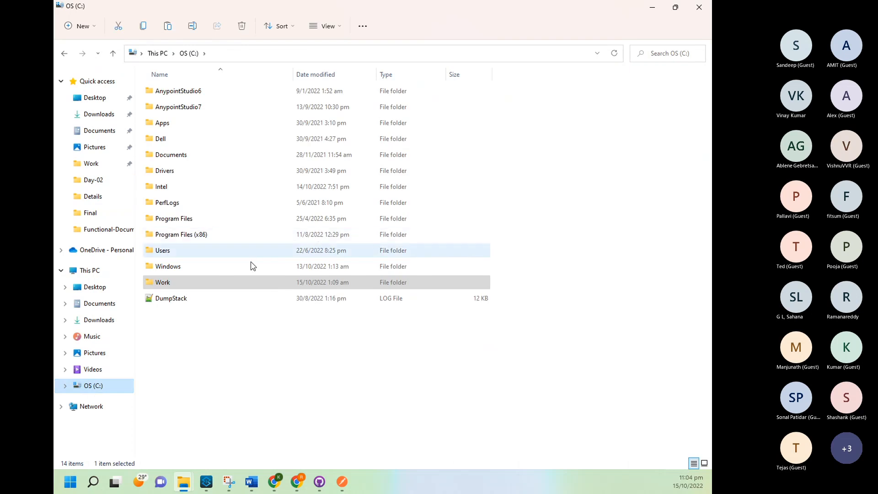
mouse_move(168, 168)
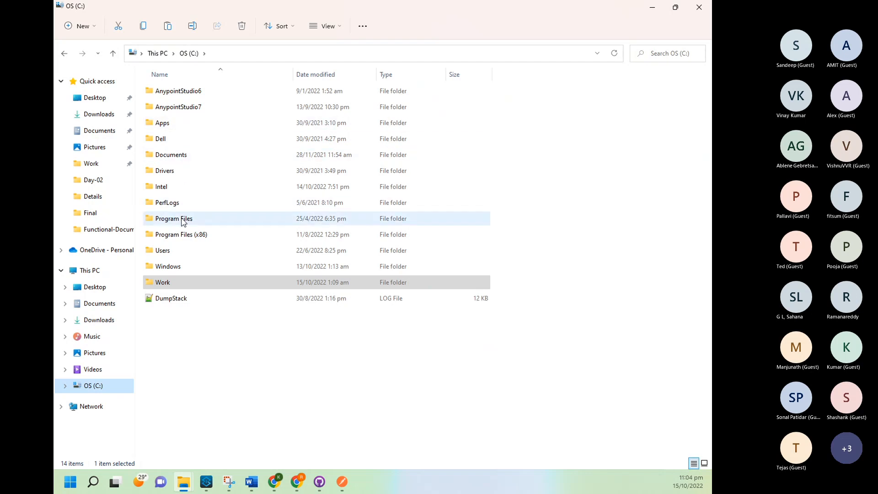
double_click(174, 218)
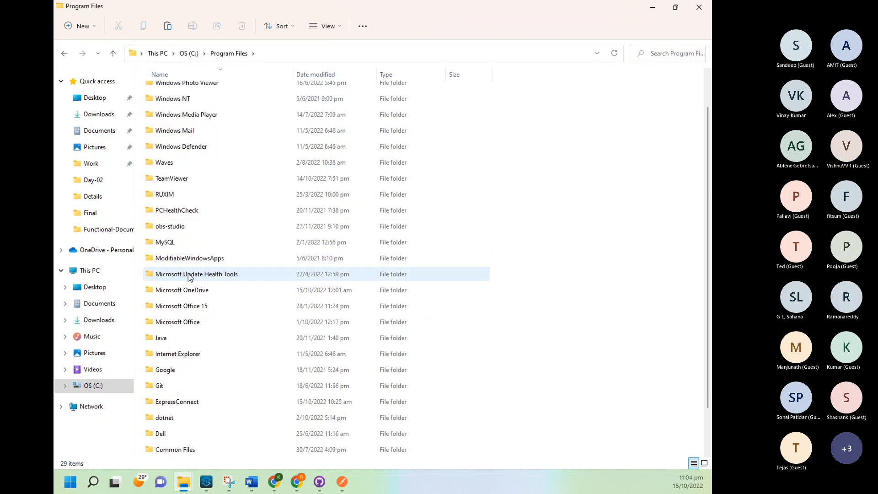
scroll("down", 3)
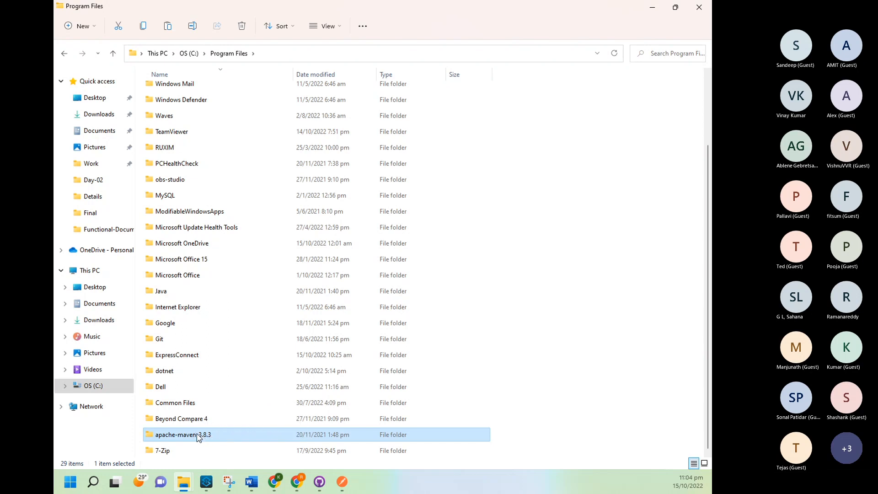
double_click(183, 434)
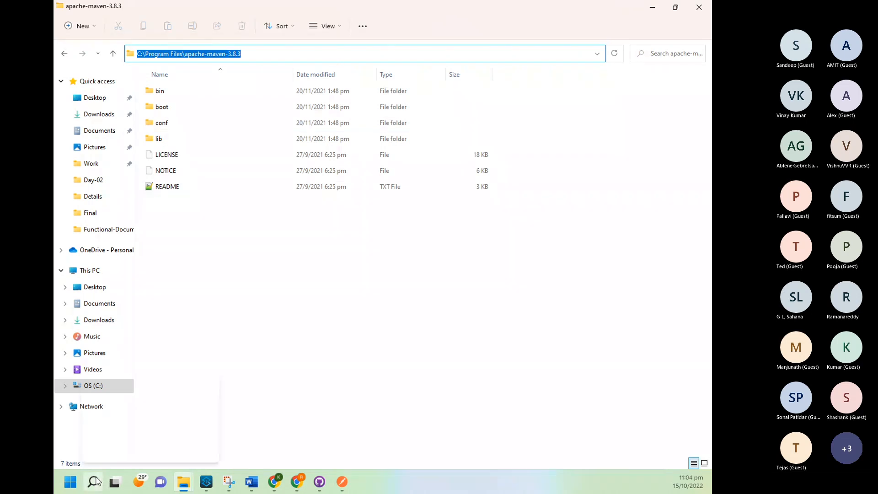
left_click(93, 482)
type("a")
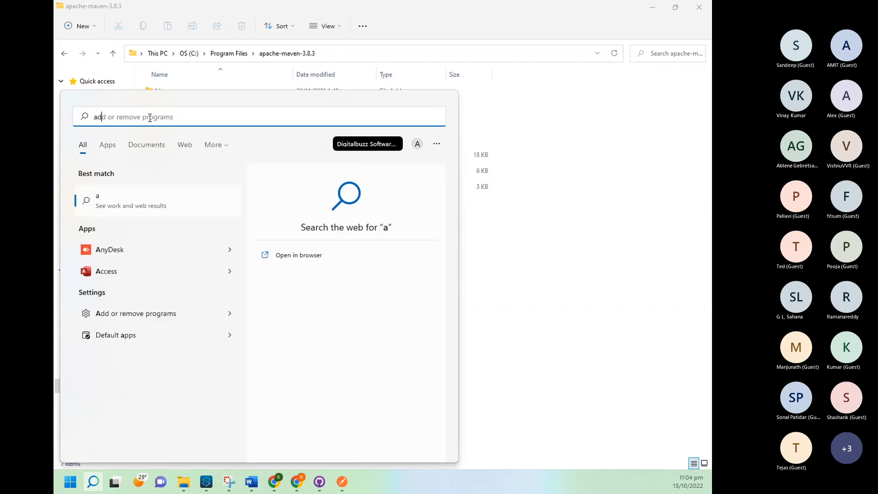
Step: Search 'advanced' and choose View advanced system settings
type("dvanced REST client")
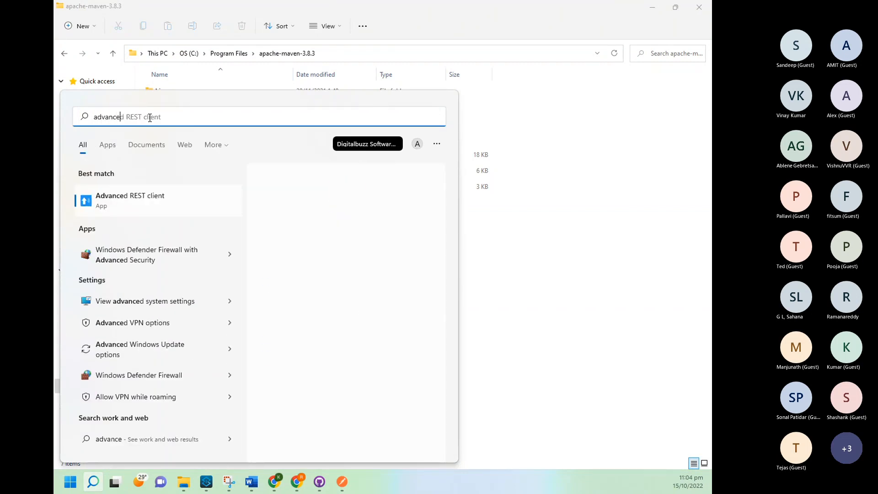
left_click(130, 200)
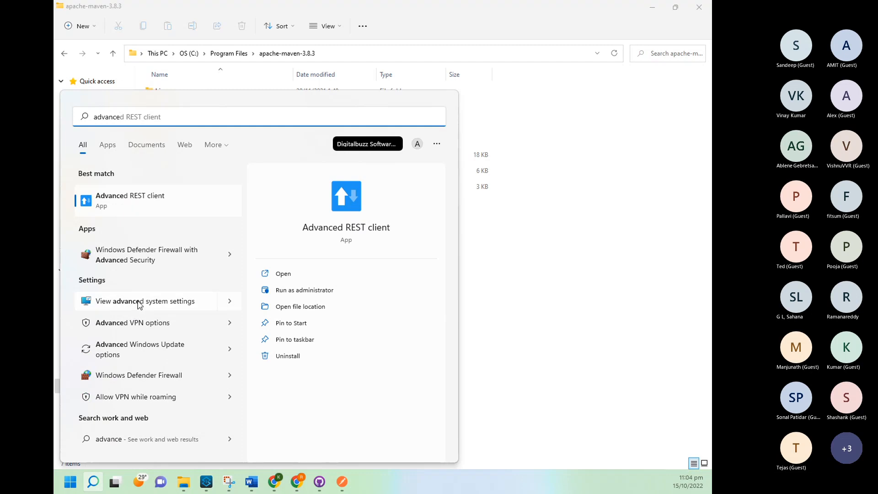
mouse_move(126, 305)
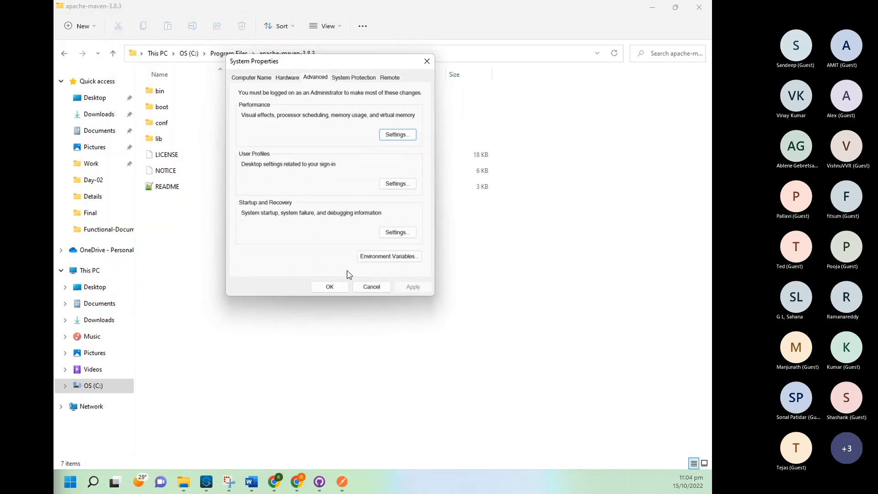
Step: Open Environment Variables and inspect the M2_HOME and MAVEN_HOME system variables
left_click(389, 256)
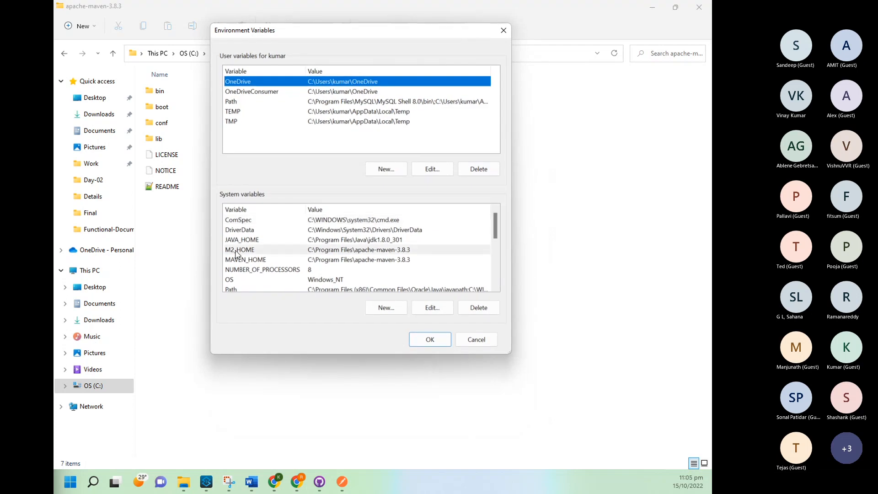
left_click(239, 249)
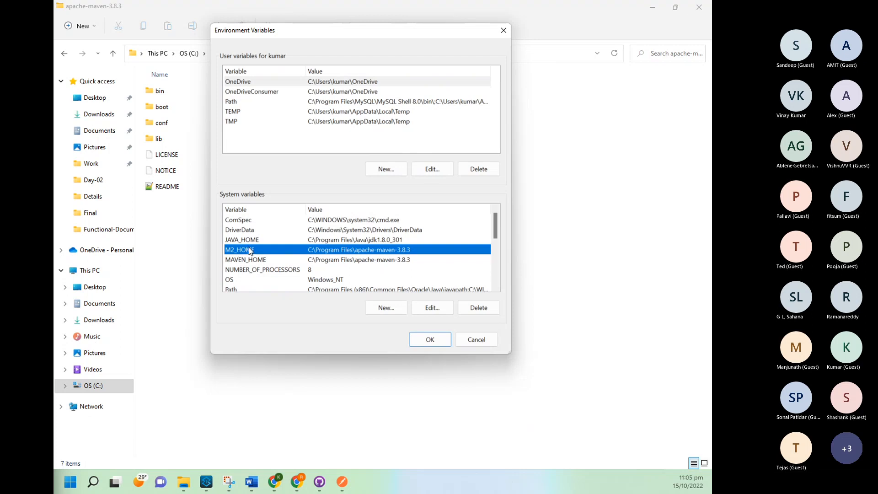
left_click(245, 259)
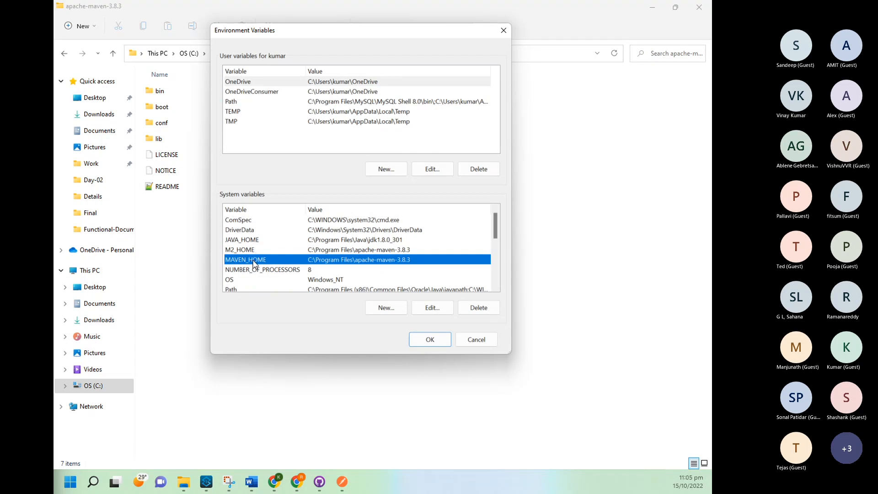
mouse_move(258, 263)
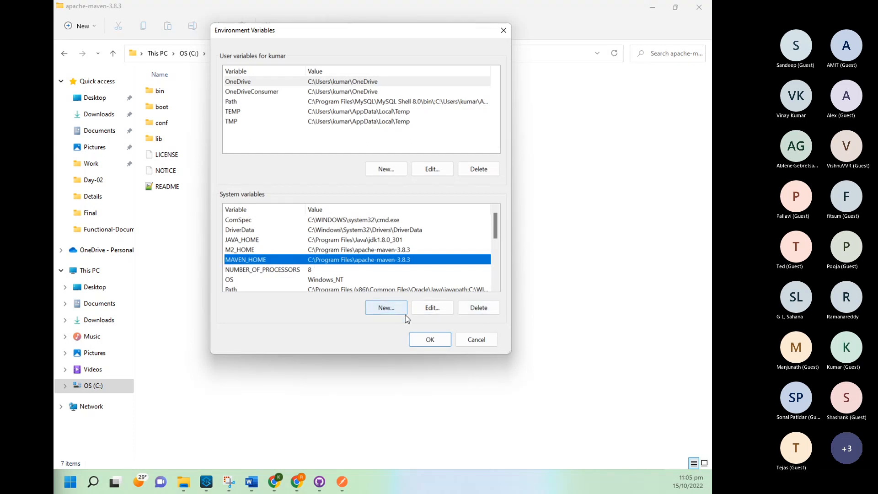
left_click(385, 307)
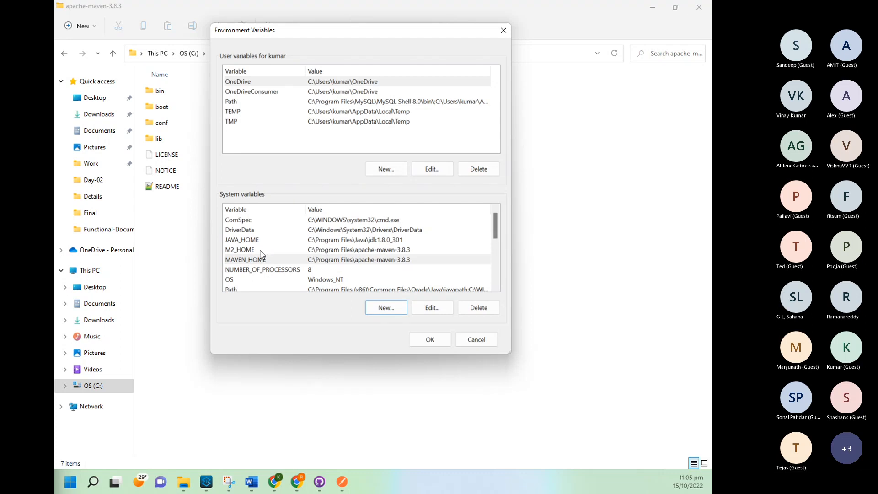
mouse_move(253, 256)
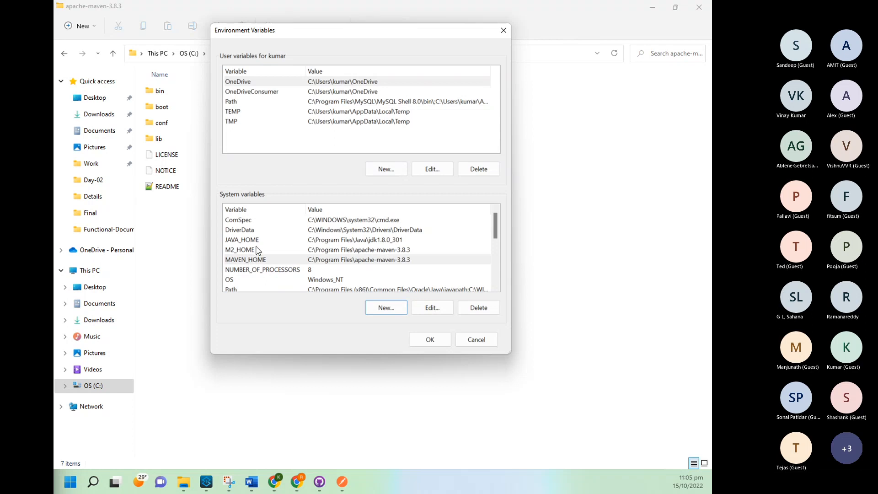
scroll("down", 3)
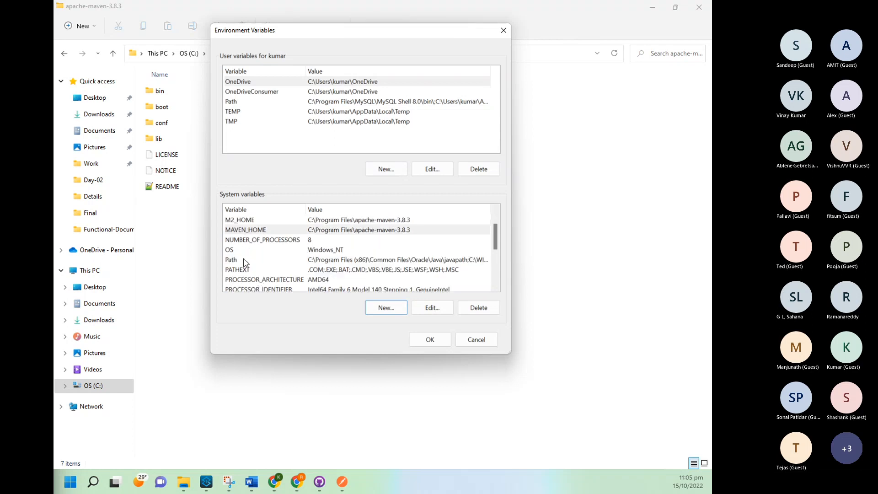
left_click(432, 307)
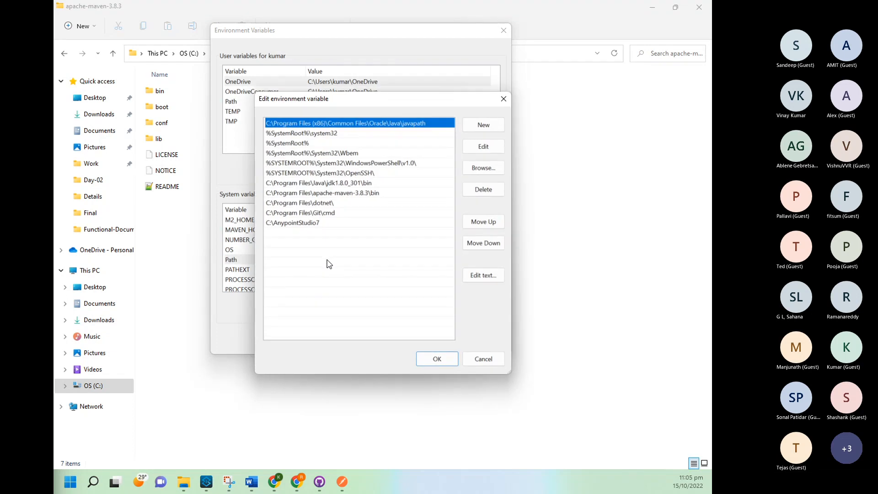
mouse_move(335, 167)
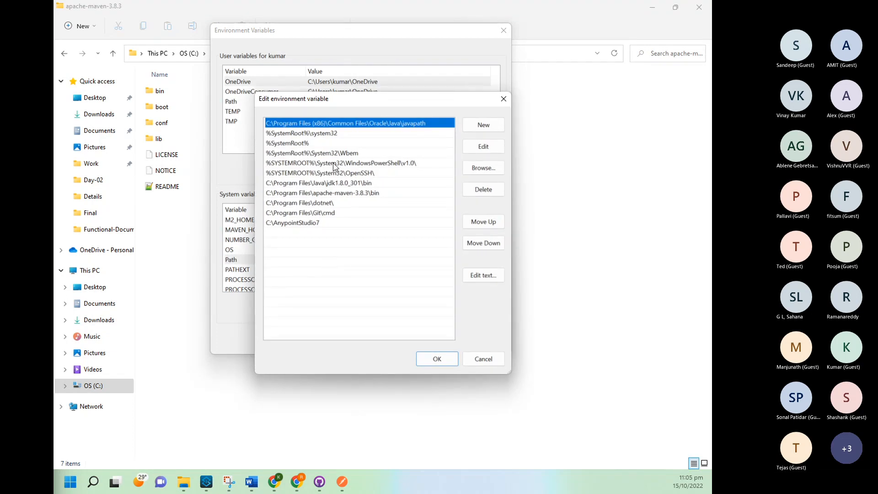
mouse_move(300, 165)
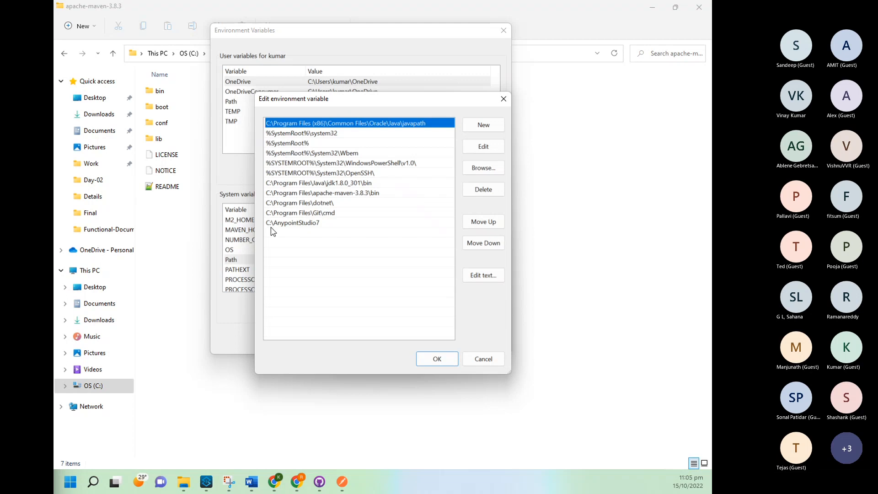
left_click(322, 192)
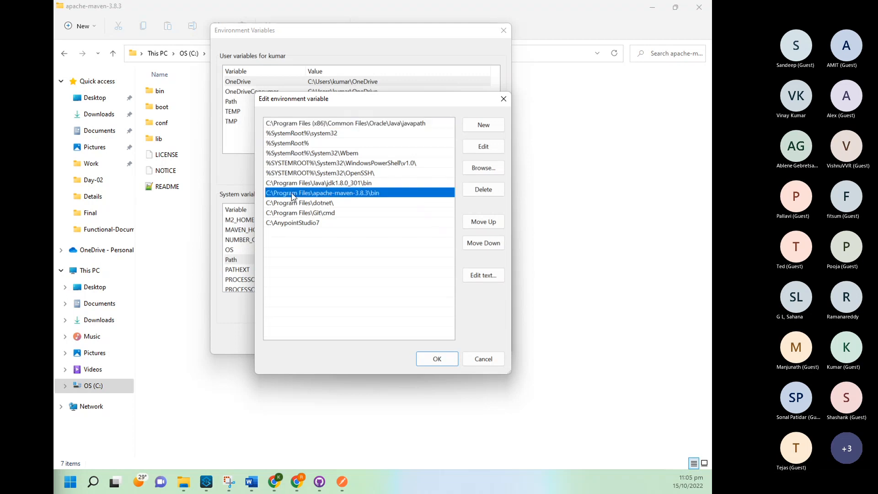
mouse_move(372, 201)
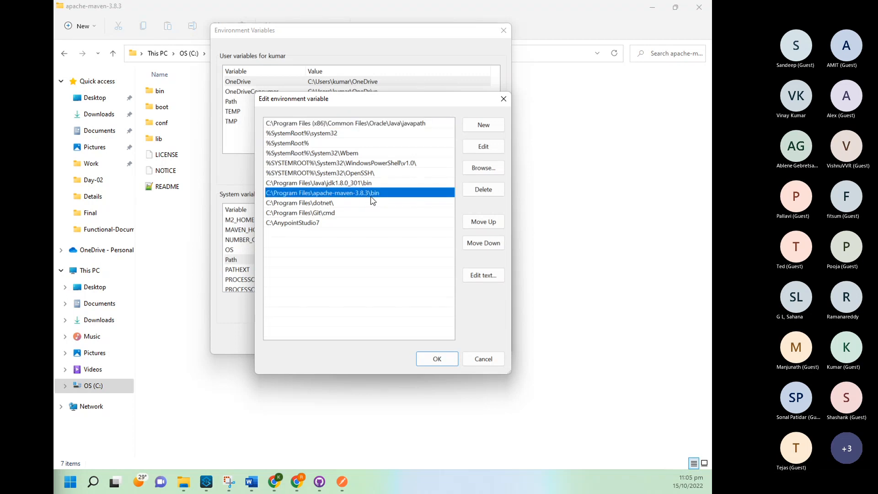
double_click(322, 192)
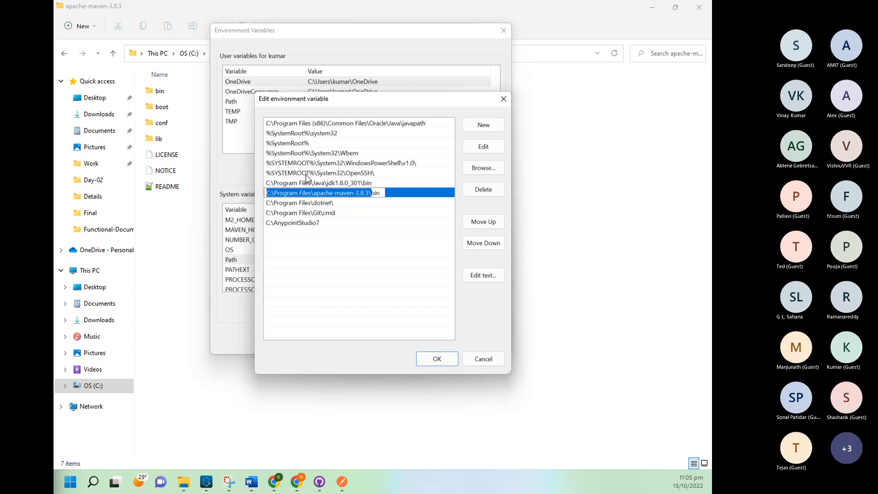
mouse_move(384, 202)
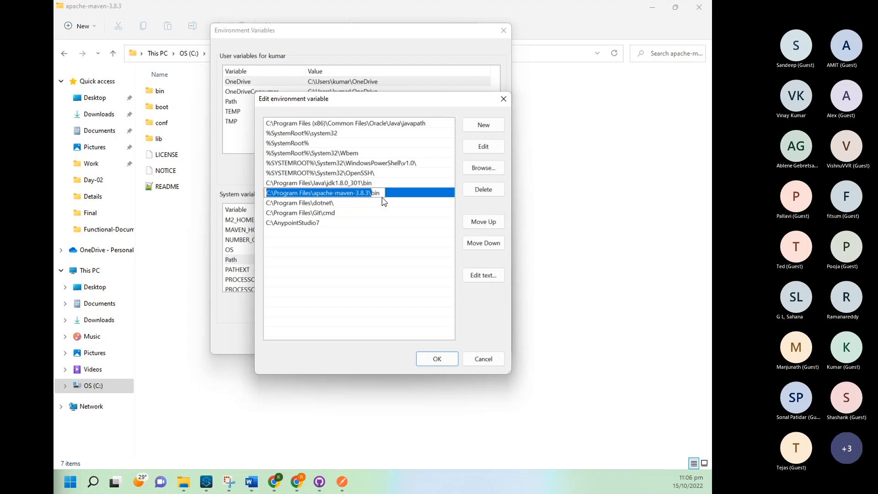
left_click(297, 278)
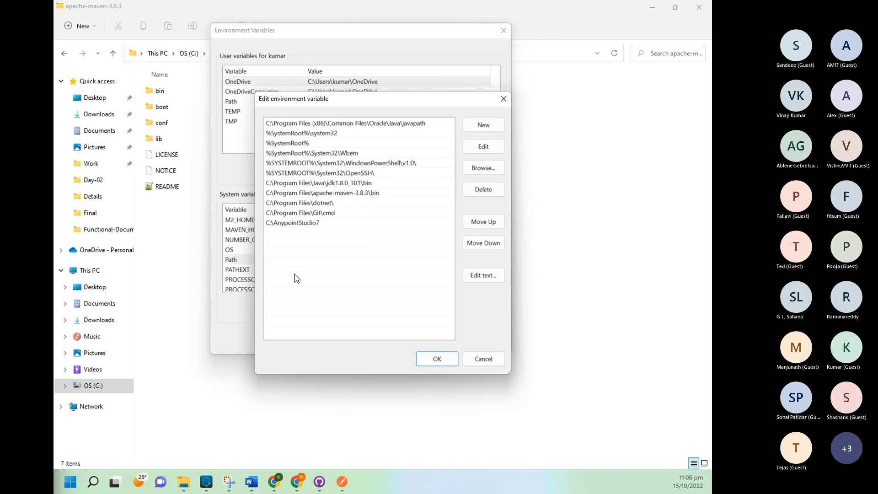
mouse_move(375, 196)
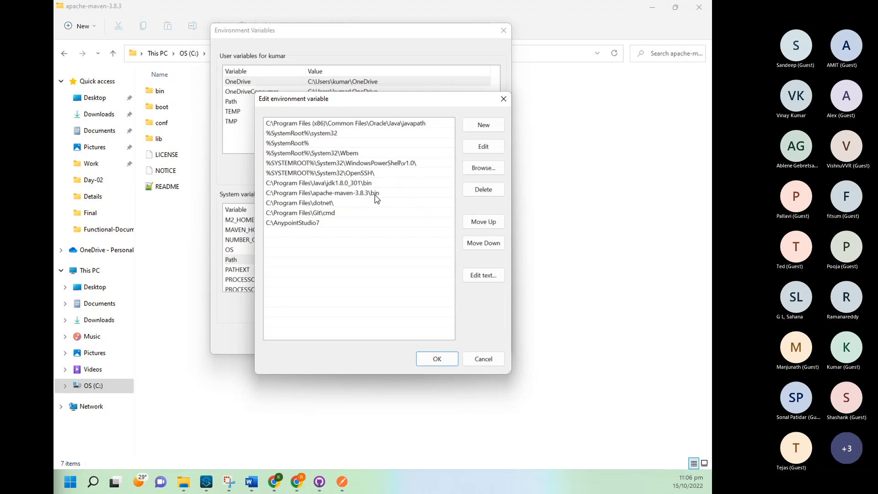
mouse_move(375, 200)
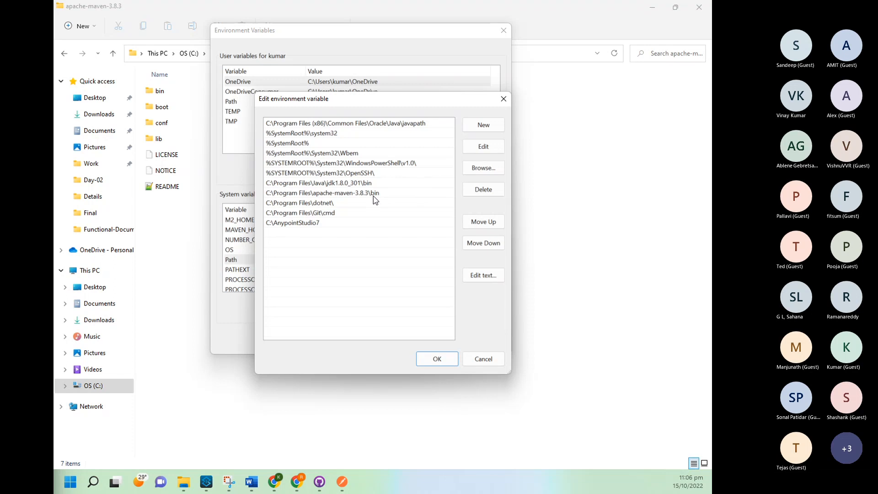
mouse_move(369, 202)
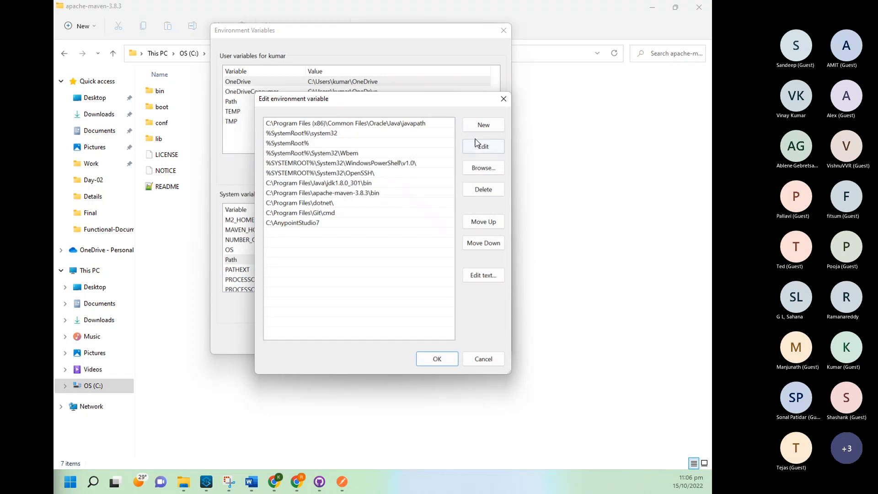
left_click(483, 124)
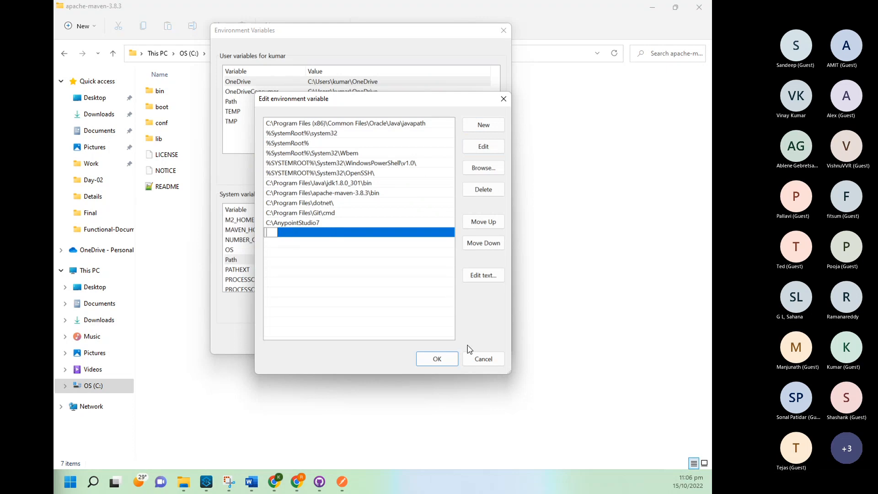
left_click(437, 359)
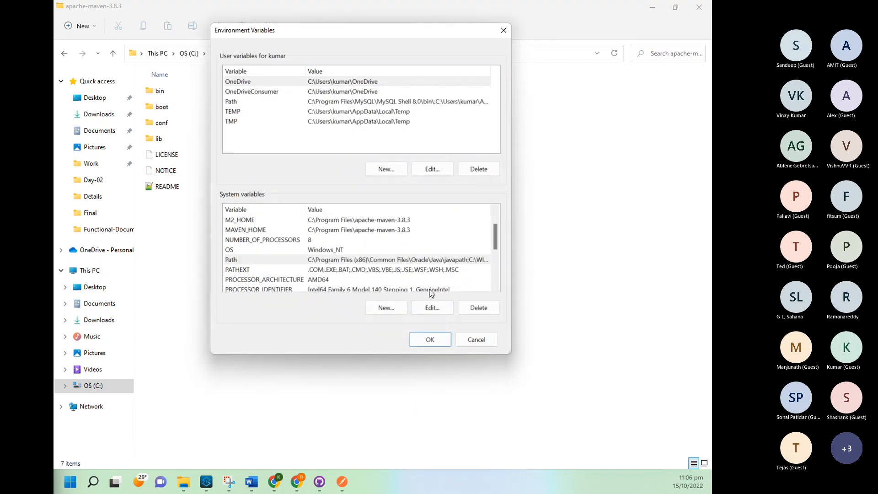
Step: Confirm and close Environment Variables and System Properties with OK
left_click(429, 340)
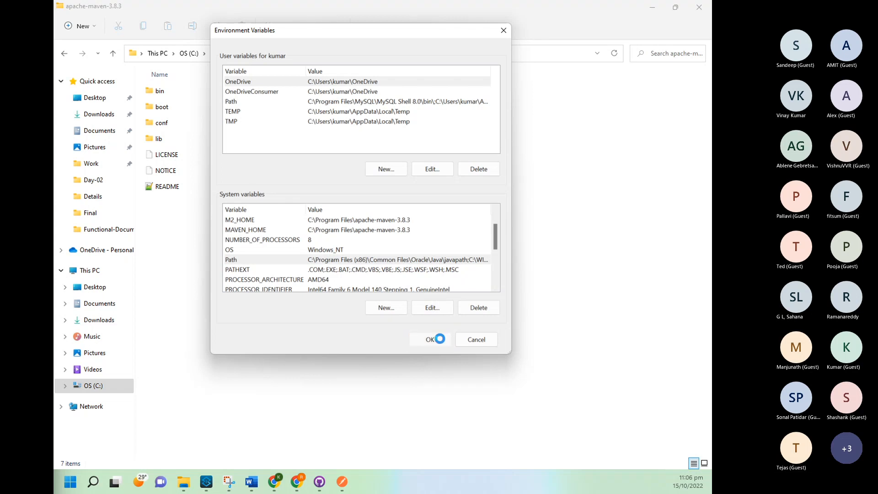
left_click(429, 338)
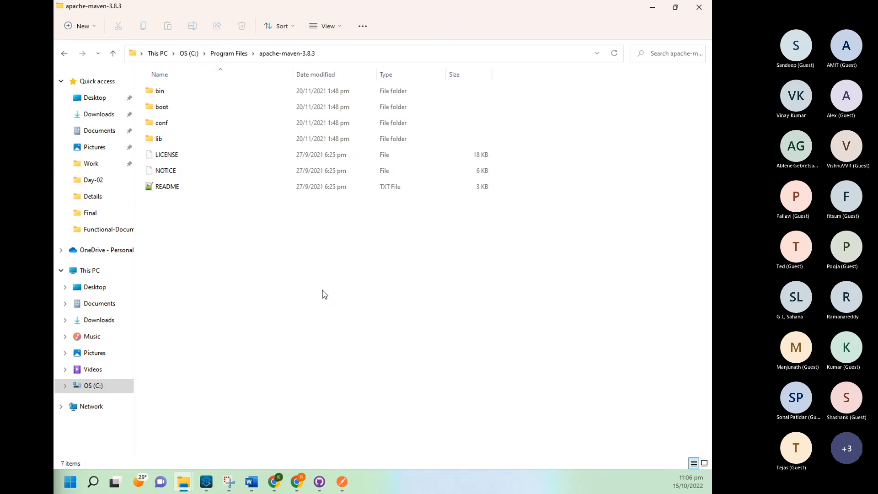
mouse_move(321, 460)
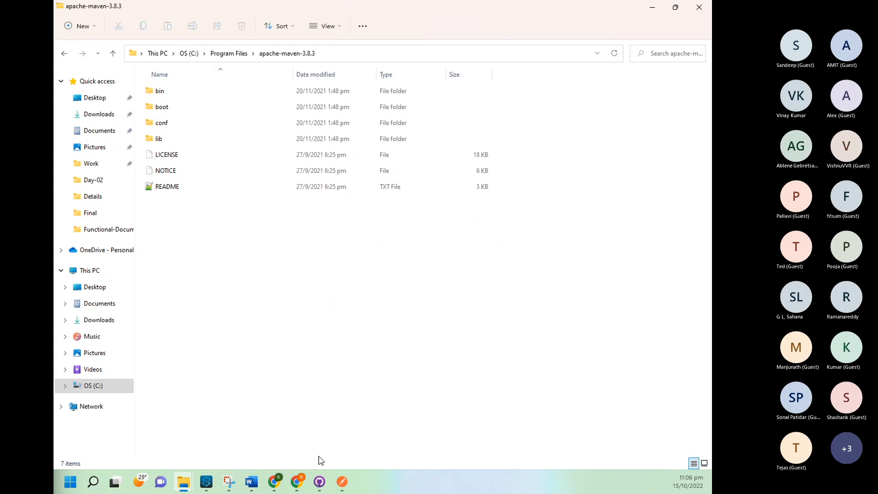
mouse_move(319, 481)
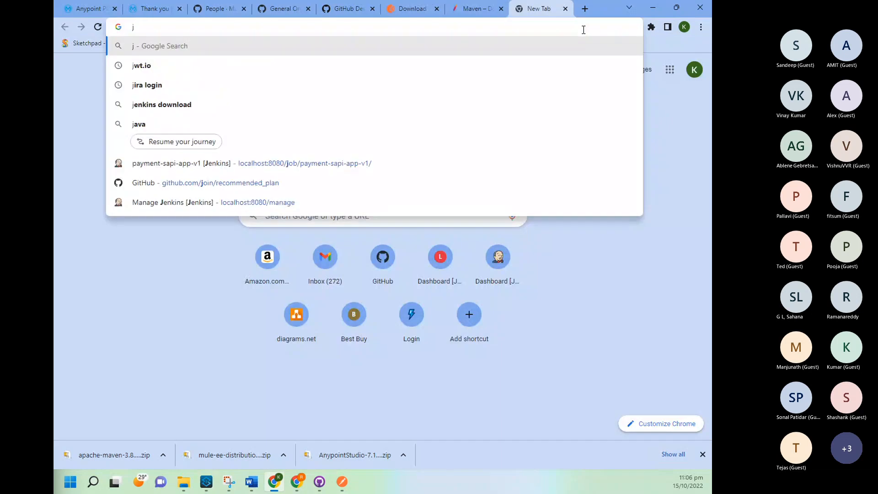
Step: Search 'jdk download' and open Oracle's Java SE 8u202 archive, scrolling to Windows x64
type("dk download 1")
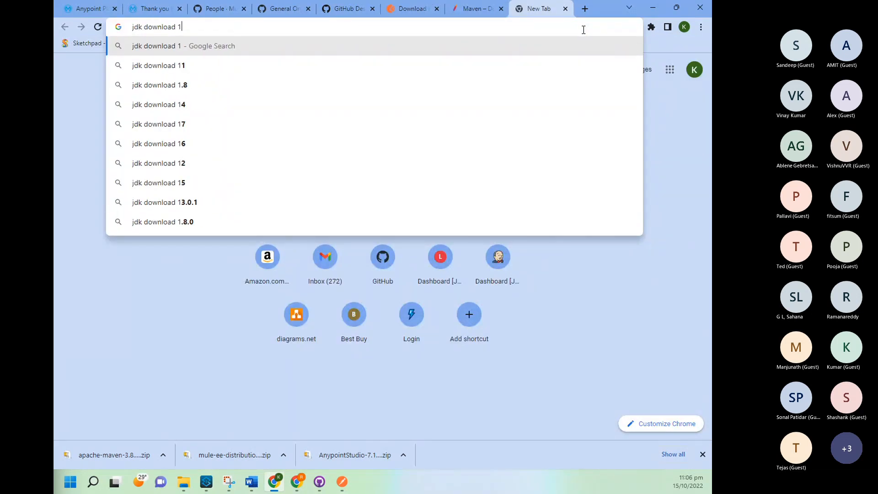
left_click(159, 85)
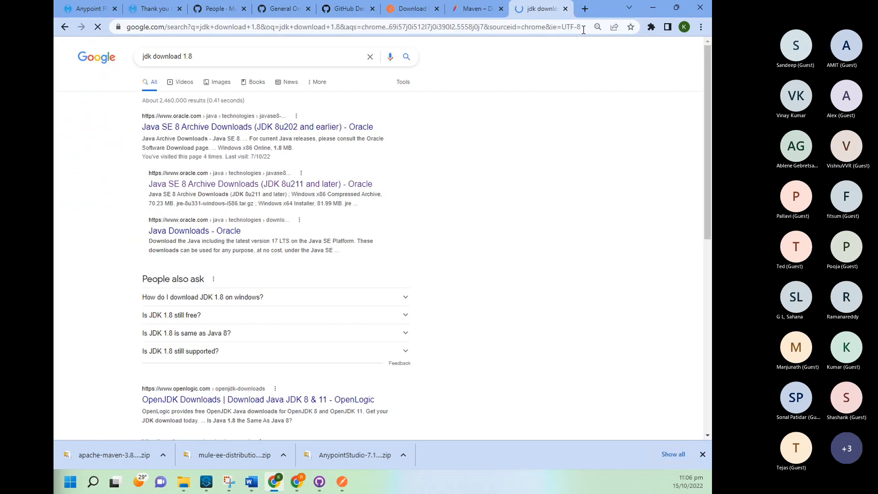
left_click(257, 126)
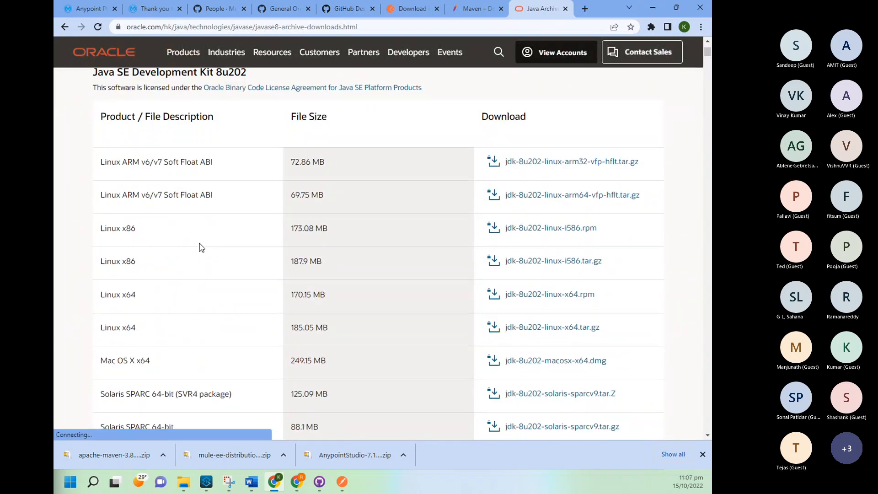
scroll("down", 3)
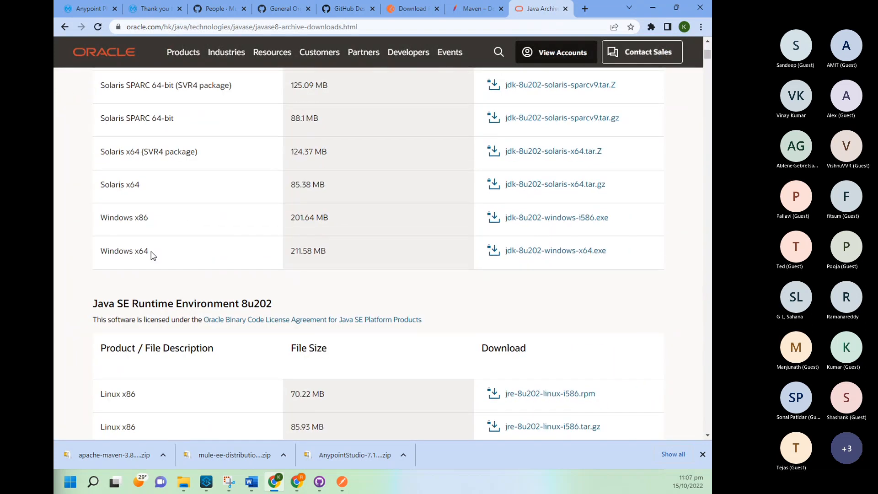
mouse_move(554, 250)
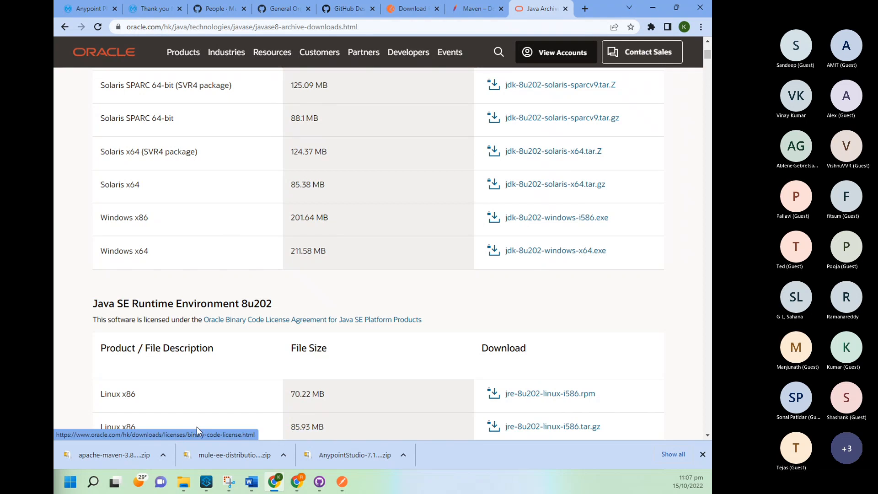
mouse_move(157, 487)
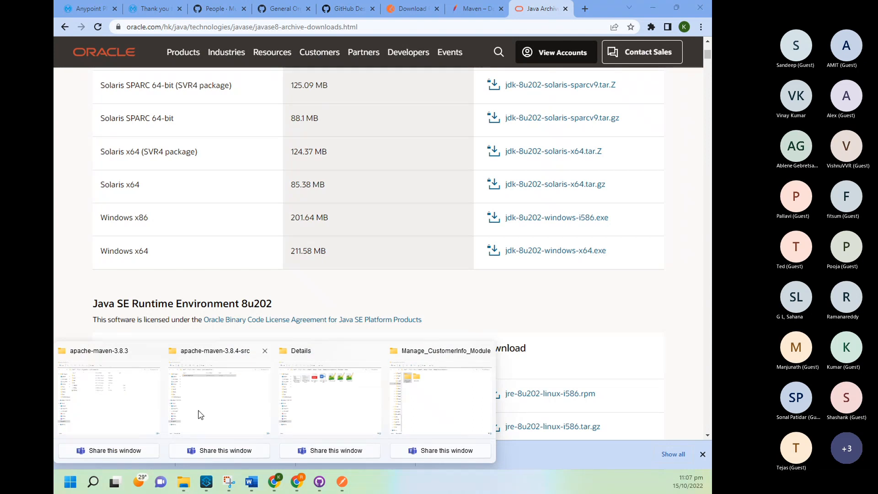
mouse_move(231, 409)
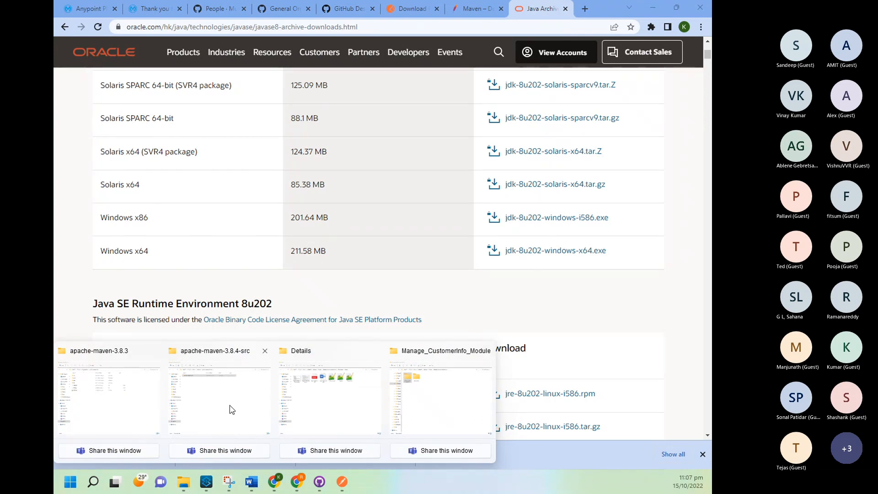
Step: Run jdk-8u301-windows-x64 from the Software folder and dismiss its already-installed notice
left_click(219, 392)
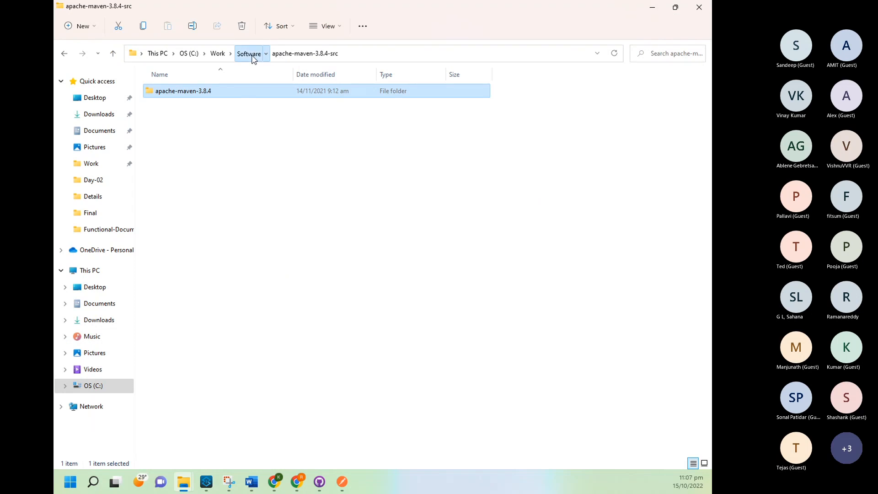
left_click(248, 53)
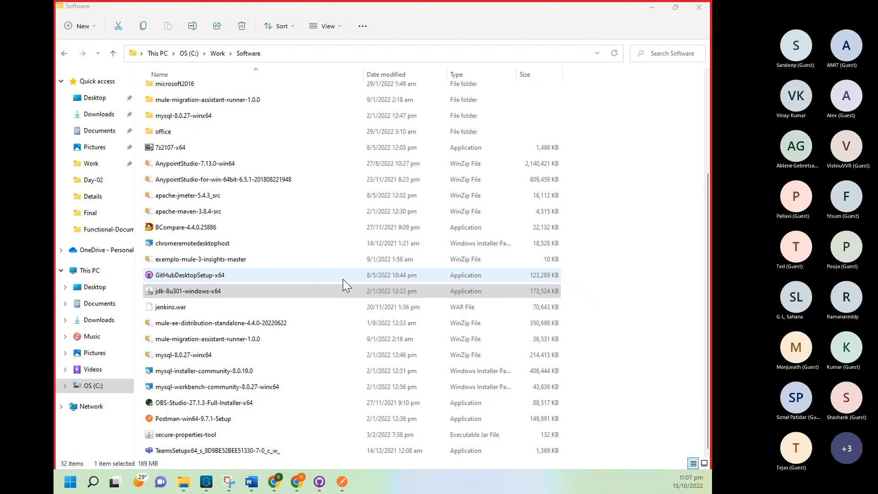
double_click(189, 275)
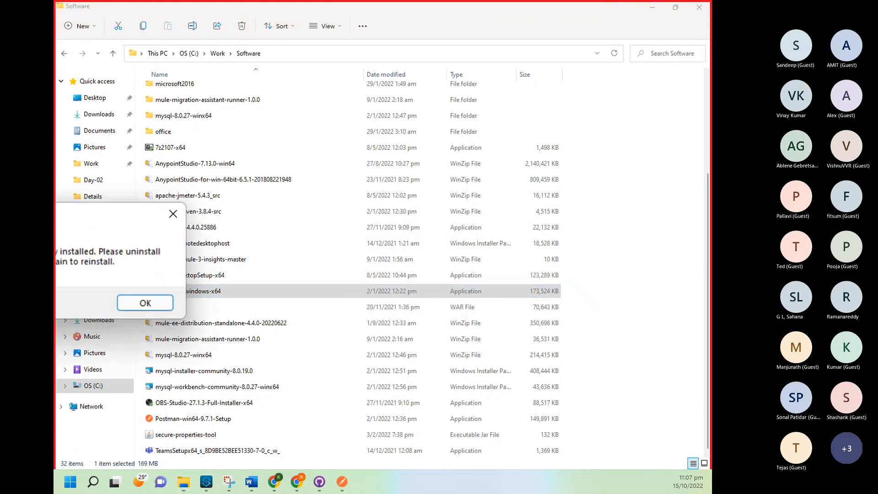
left_click(145, 302)
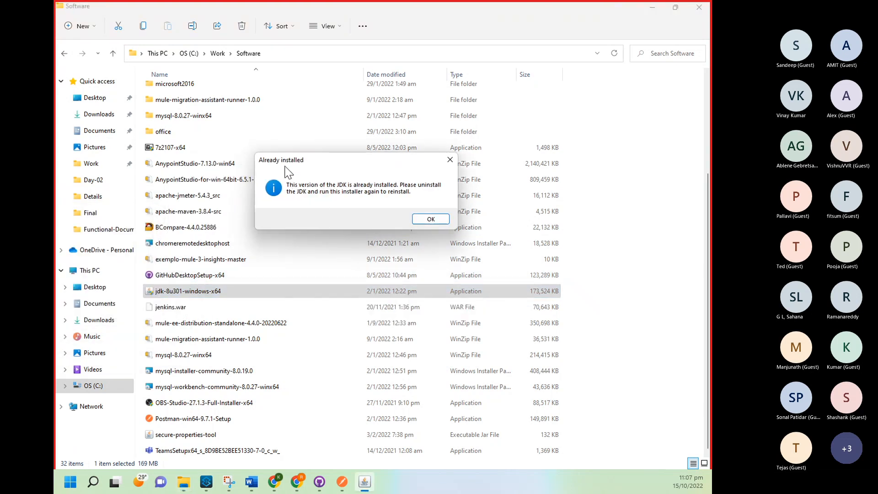
mouse_move(327, 182)
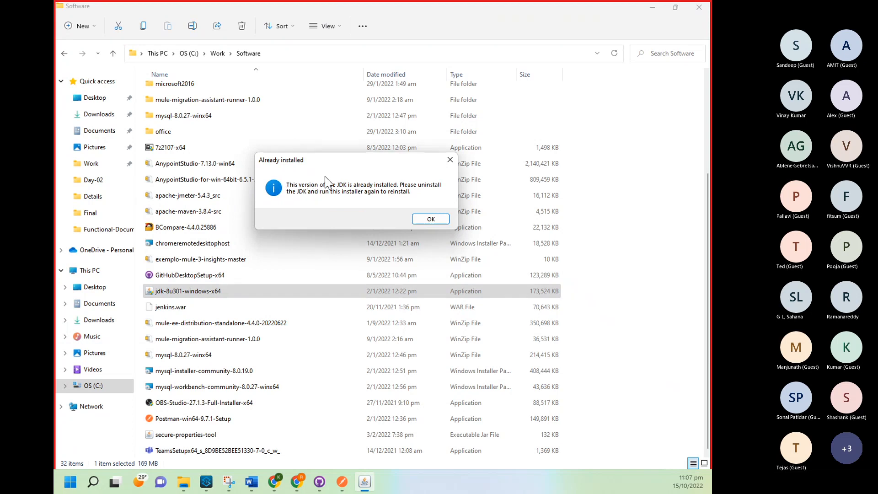
mouse_move(333, 203)
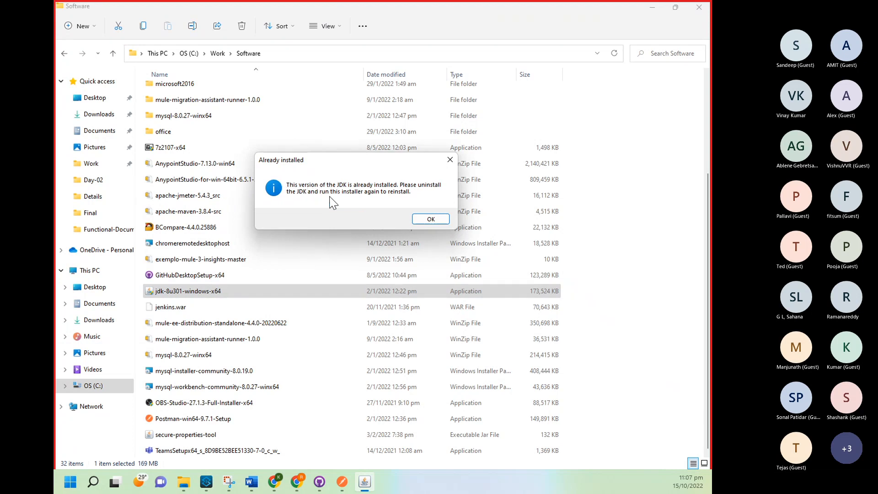
mouse_move(341, 251)
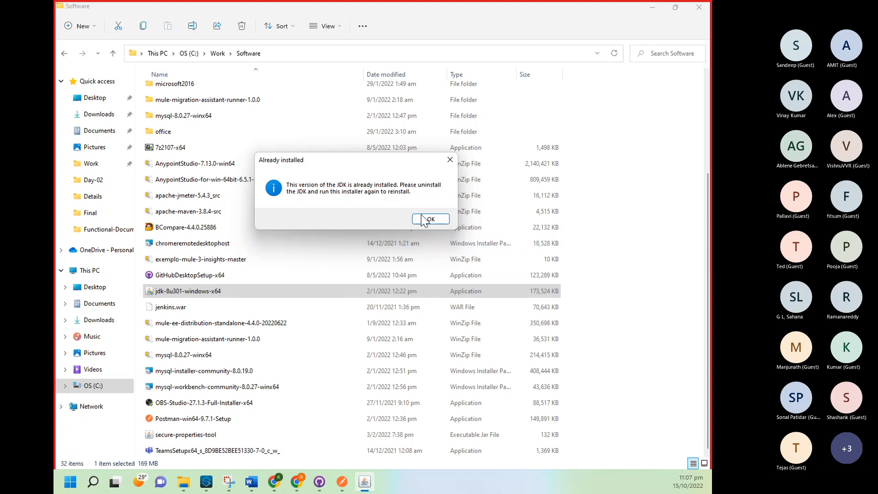
left_click(431, 219)
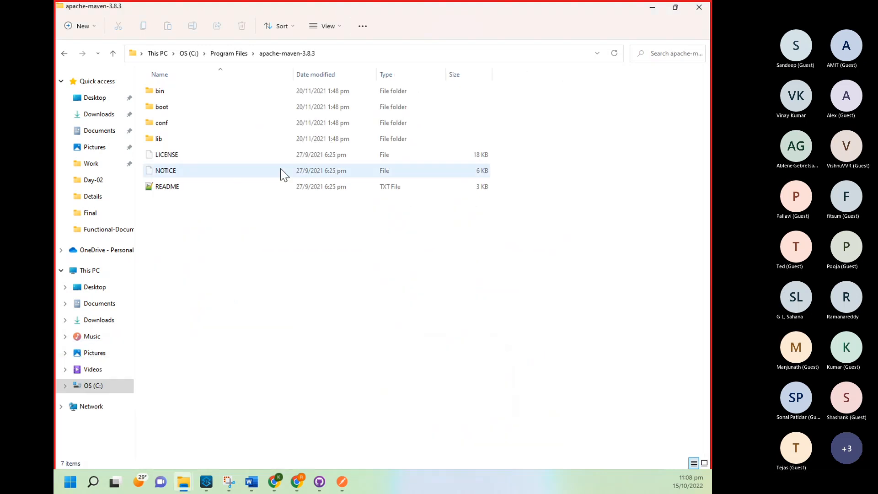
Step: Navigate File Explorer to C:\Program Files\Java\jdk1.8.0_301
left_click(112, 53)
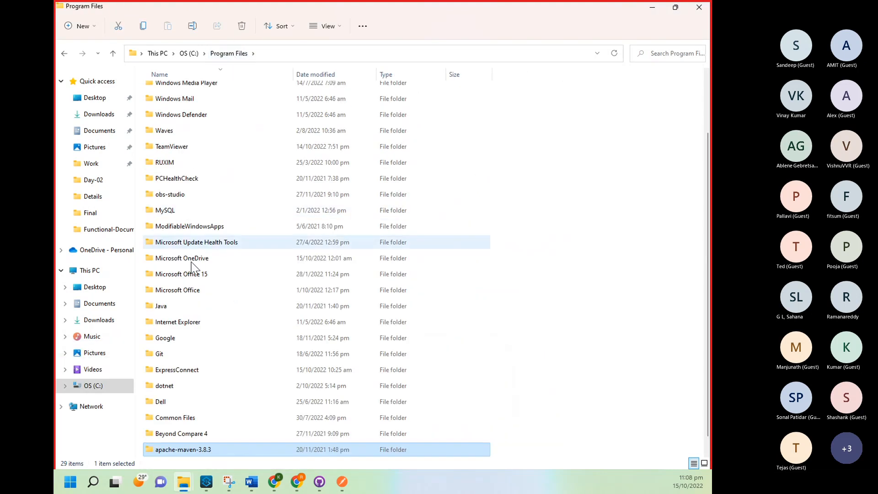
scroll("down", 3)
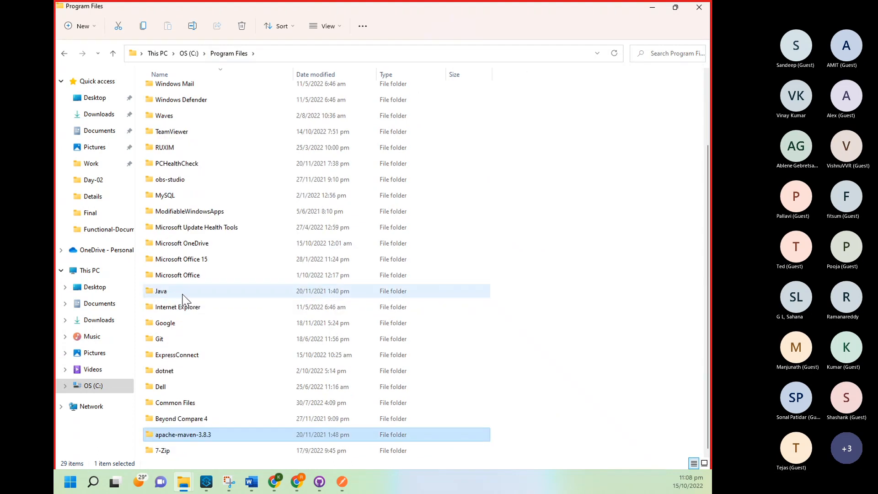
double_click(160, 291)
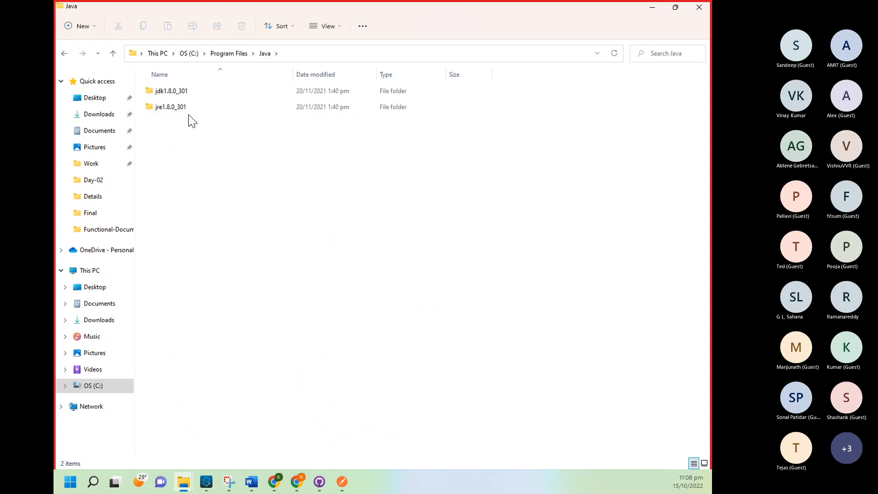
left_click(171, 107)
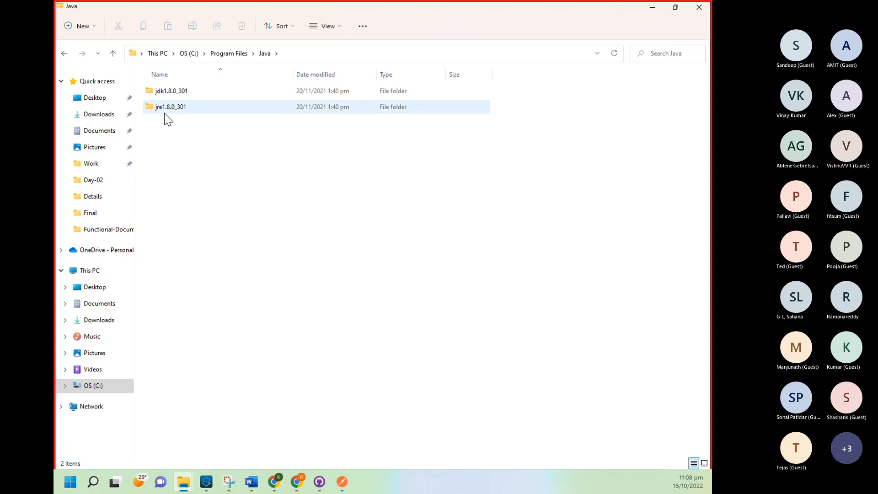
double_click(171, 90)
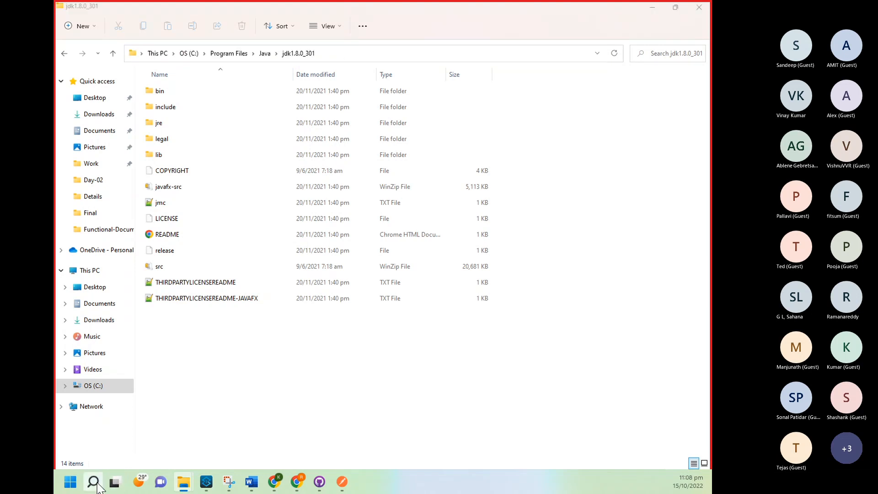
left_click(93, 481)
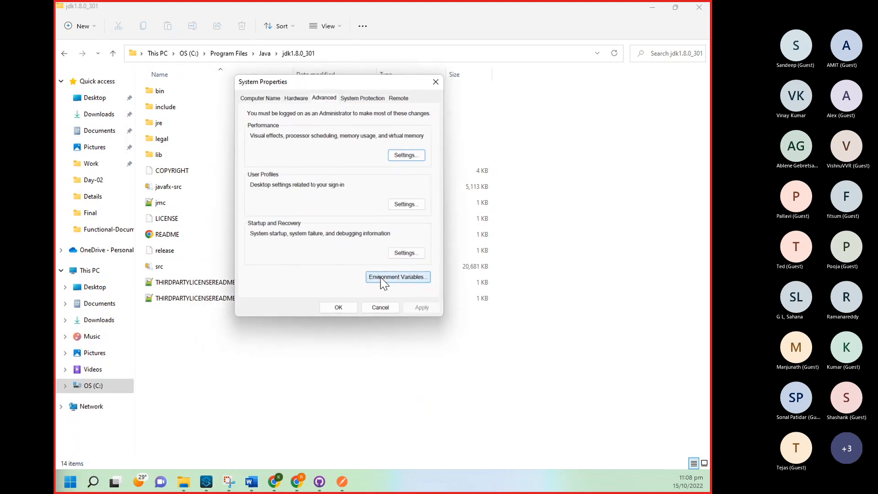
Step: Select JAVA_HOME in Environment Variables, then draft and cancel a new variable for jdk1.8.0_301
left_click(398, 277)
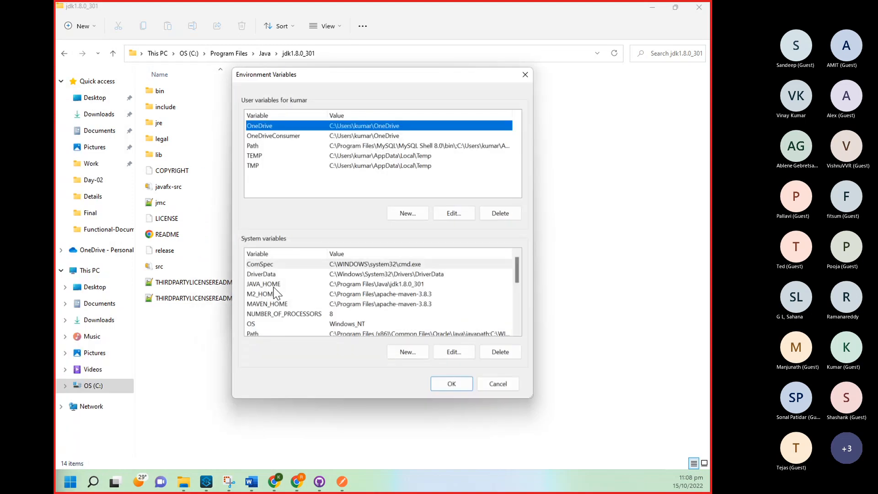
left_click(264, 284)
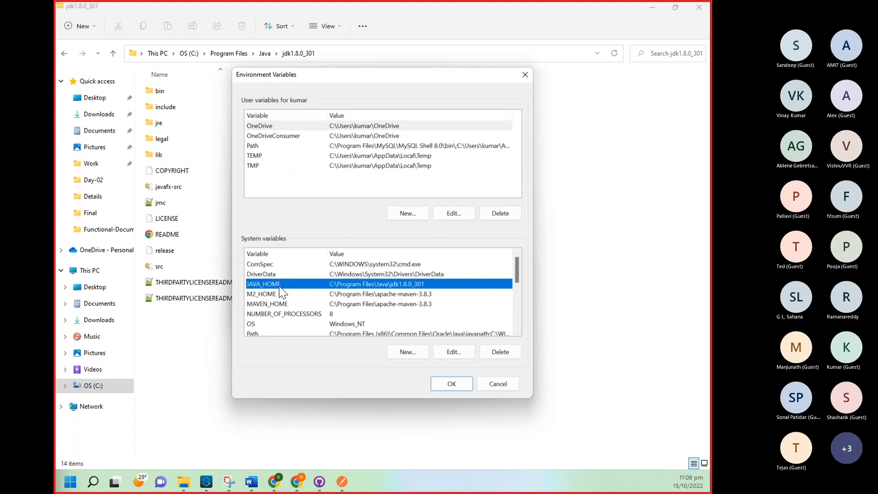
left_click(407, 351)
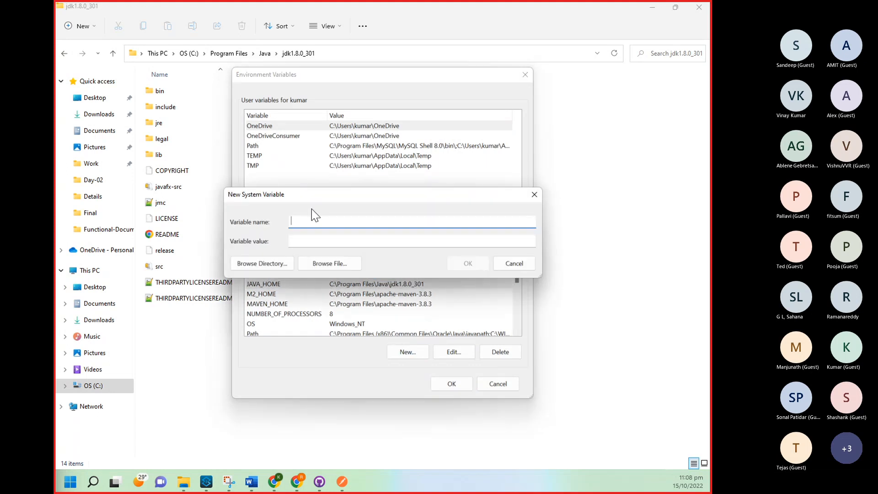
left_click(411, 241)
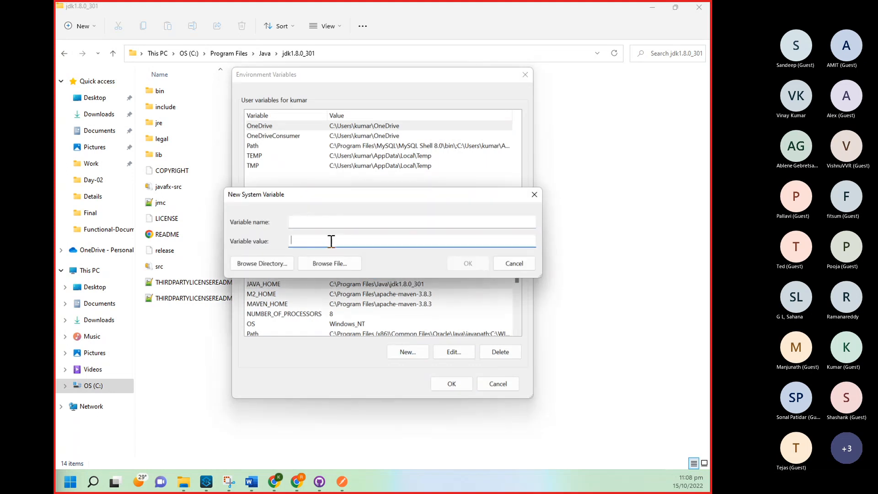
type("C:\\Program Files\\Java\\jdk1.8.0_301")
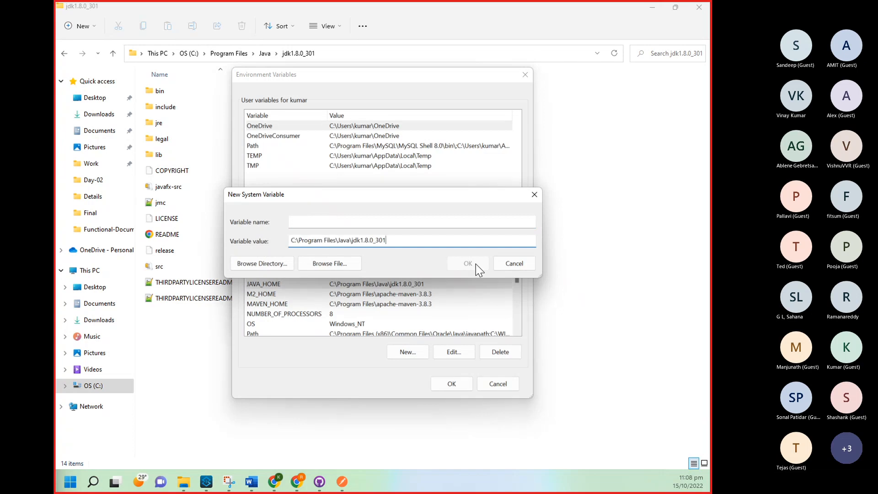
left_click(467, 264)
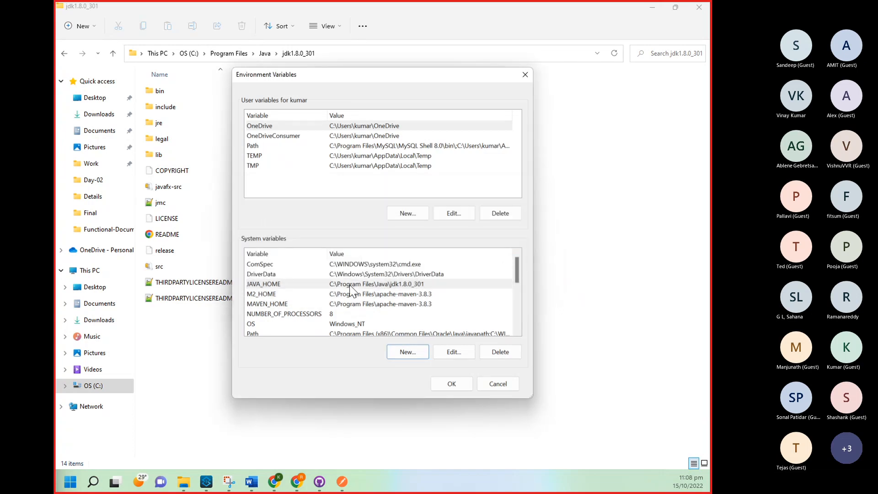
Step: Confirm Path contains the jdk1.8.0_301\bin entry, then cancel out of all system dialogs
scroll("down", 3)
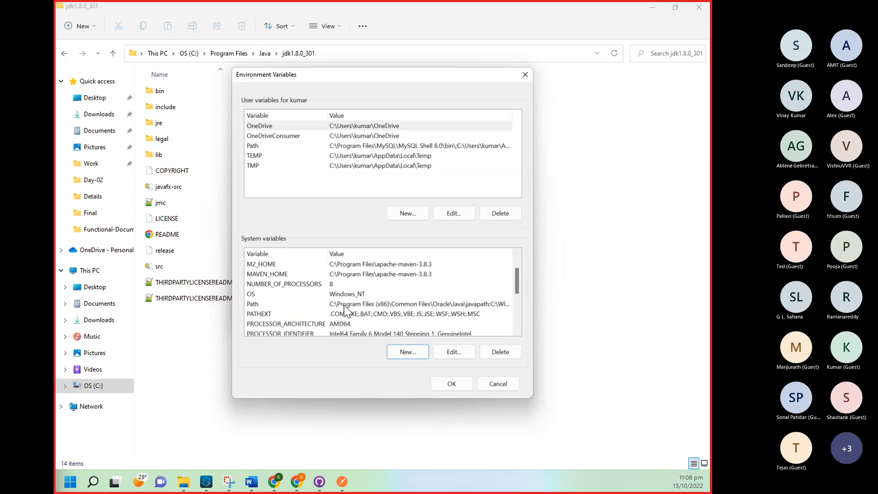
left_click(452, 352)
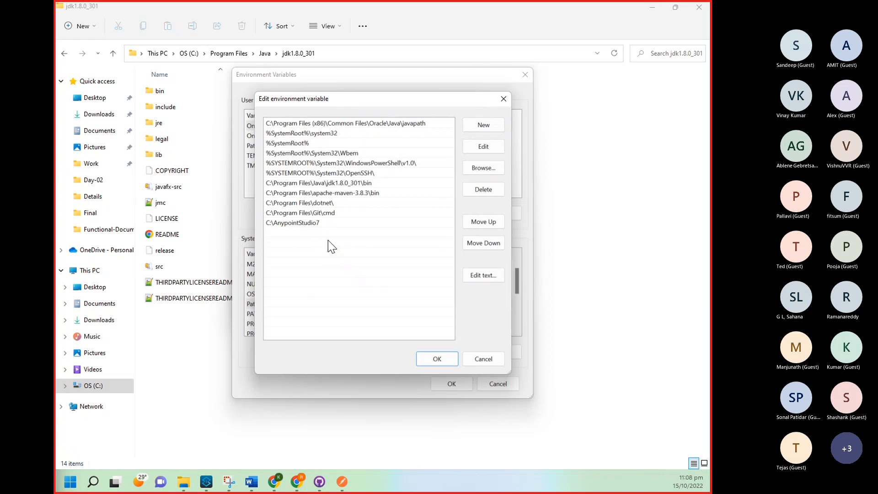
left_click(319, 183)
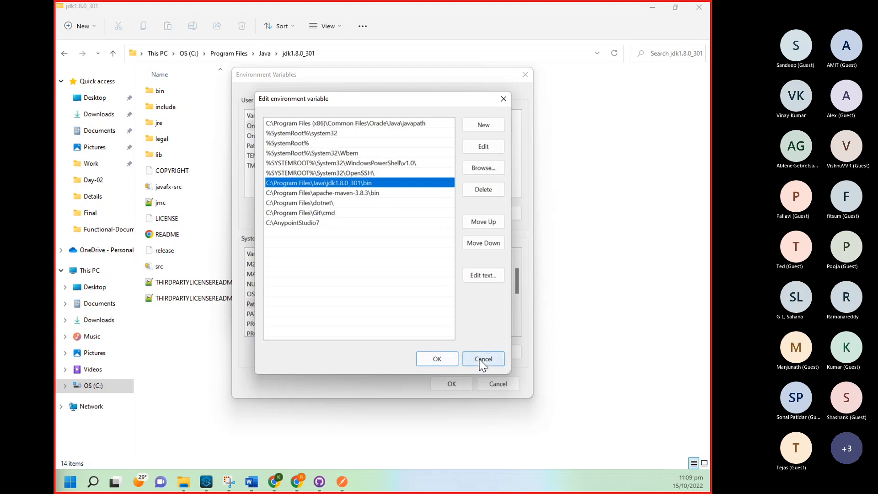
left_click(482, 359)
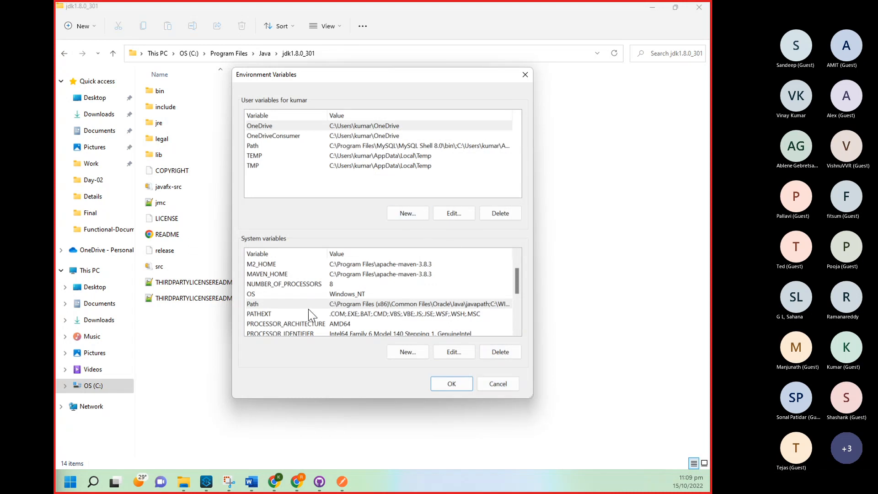
mouse_move(304, 302)
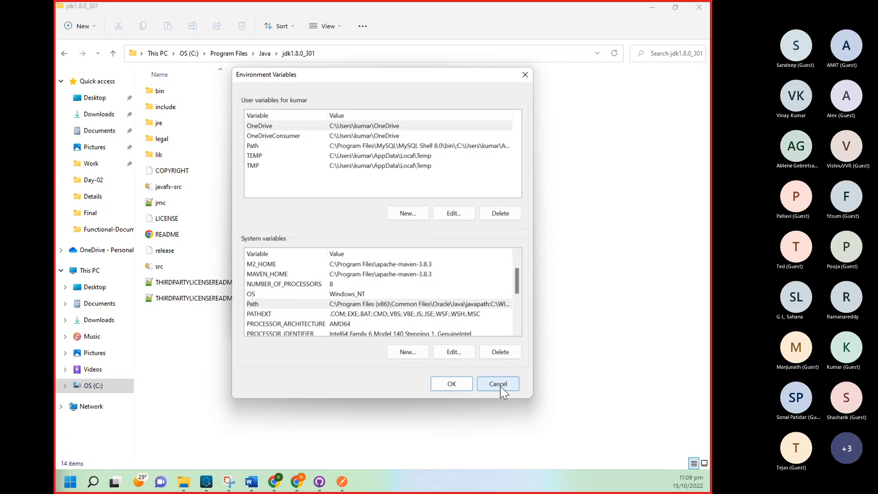
left_click(497, 384)
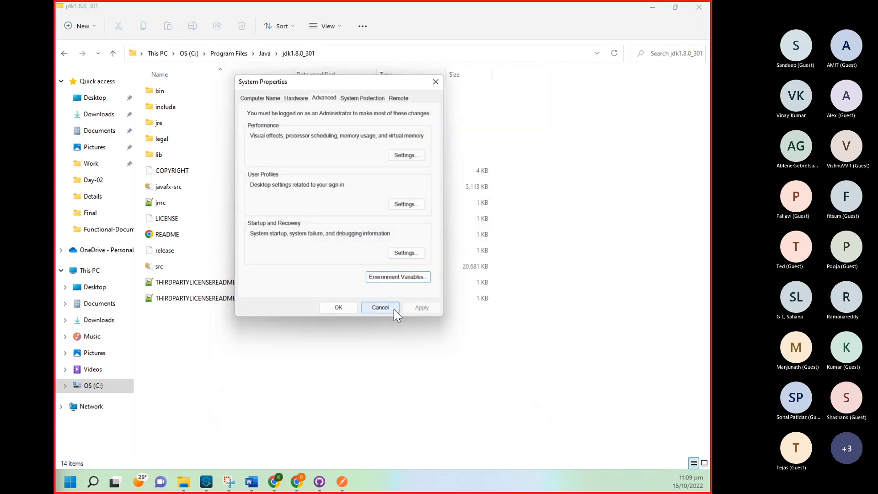
left_click(380, 307)
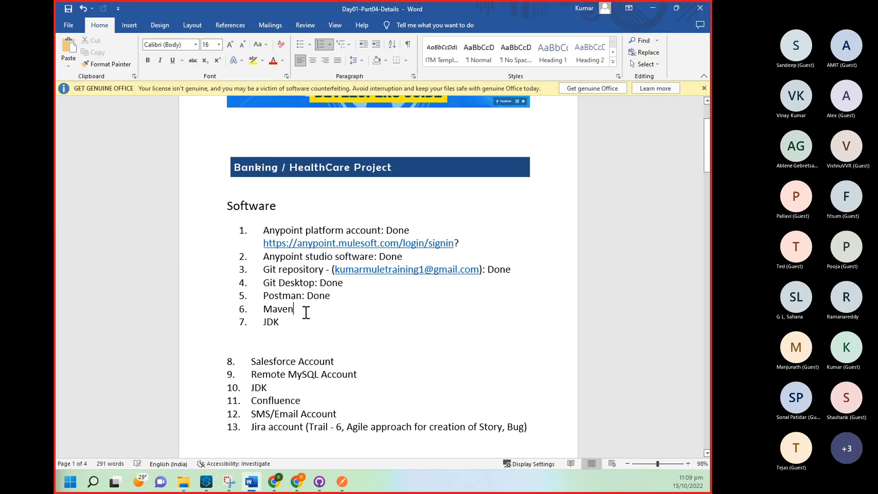
Step: Add ': Done' after Maven and after JDK in the Word checklist
type(":")
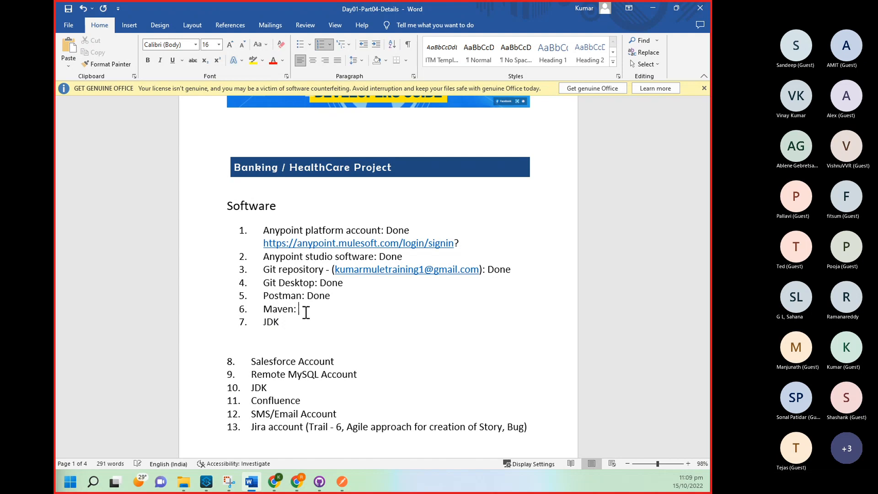
type("Done")
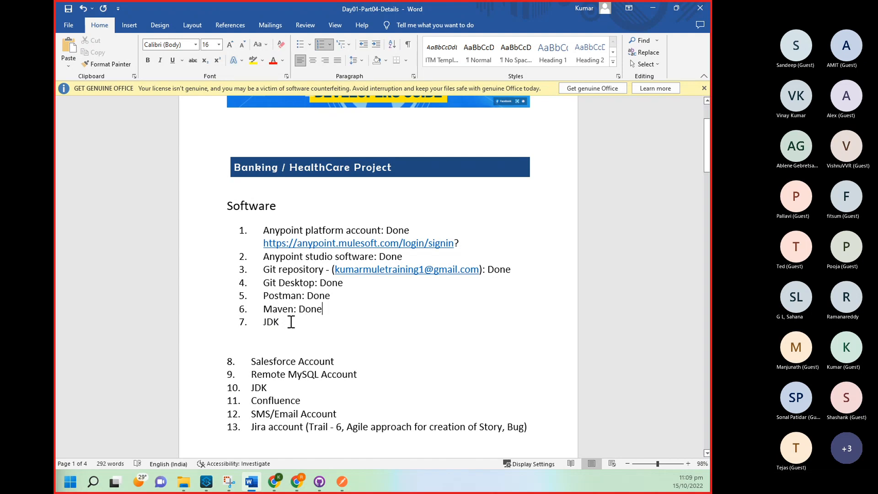
type(":")
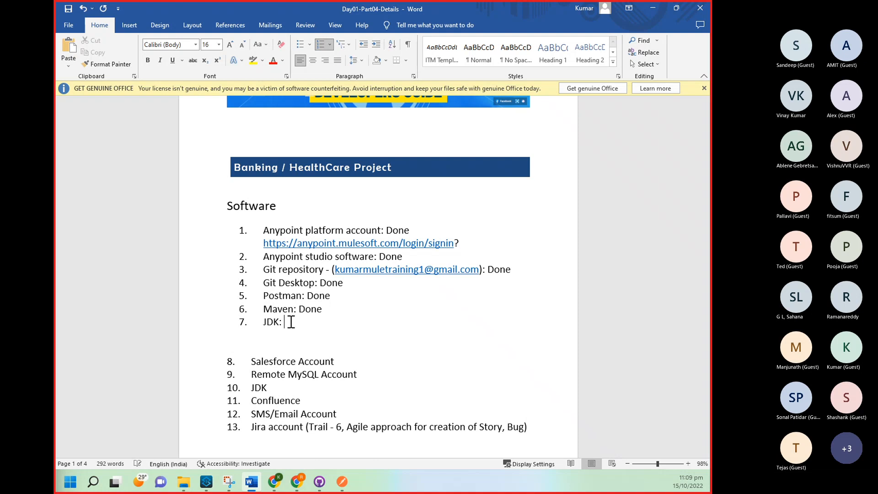
type("Done")
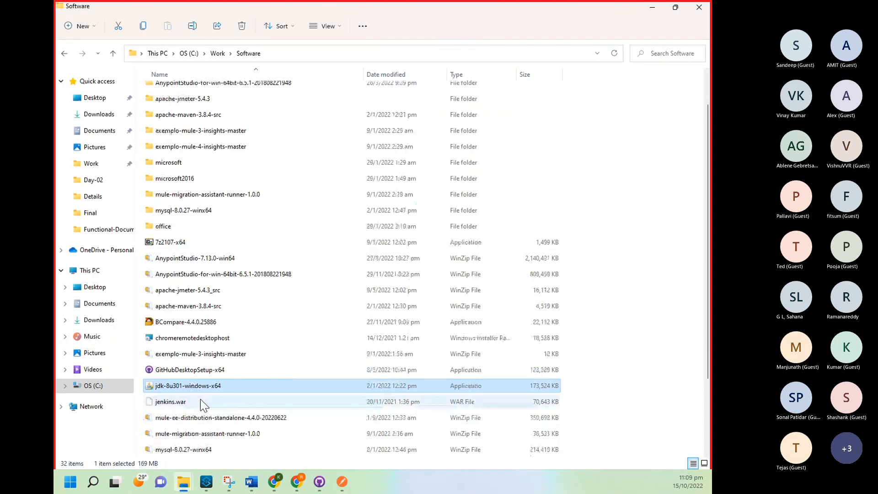
mouse_move(193, 389)
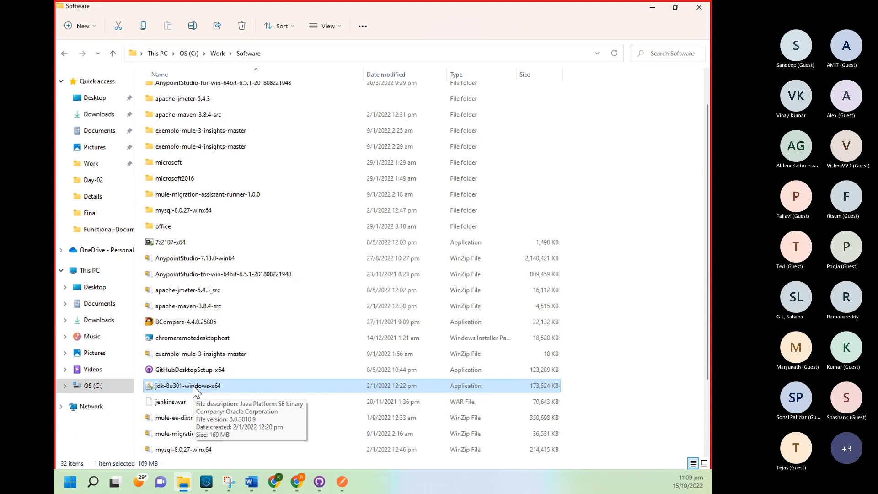
mouse_move(179, 445)
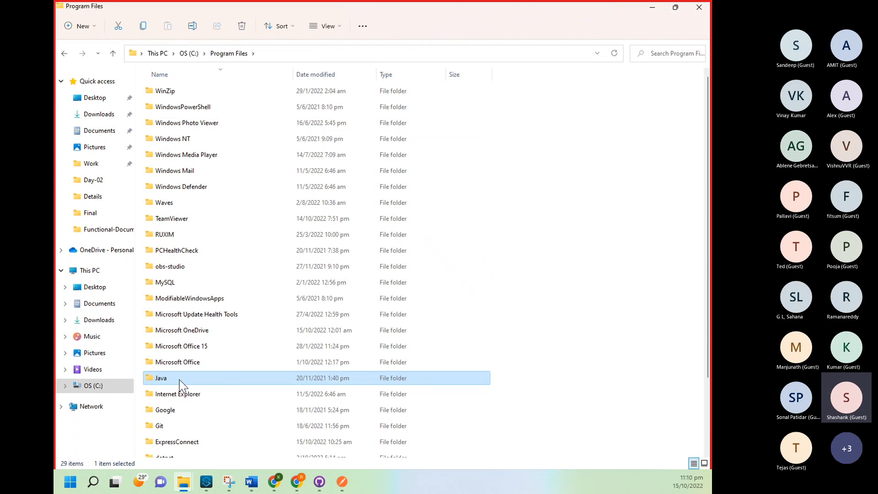
mouse_move(179, 384)
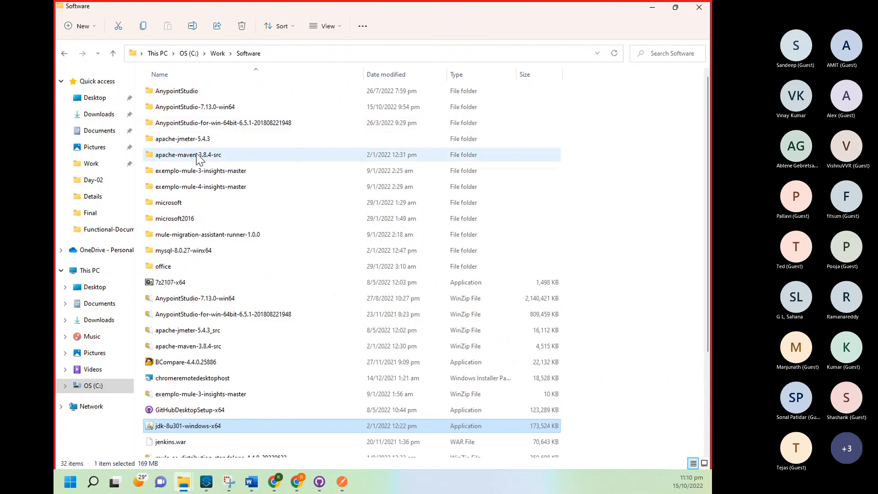
Step: Go into C:\Program Files to see the Java and apache-maven-3.8.3 folders
double_click(188, 155)
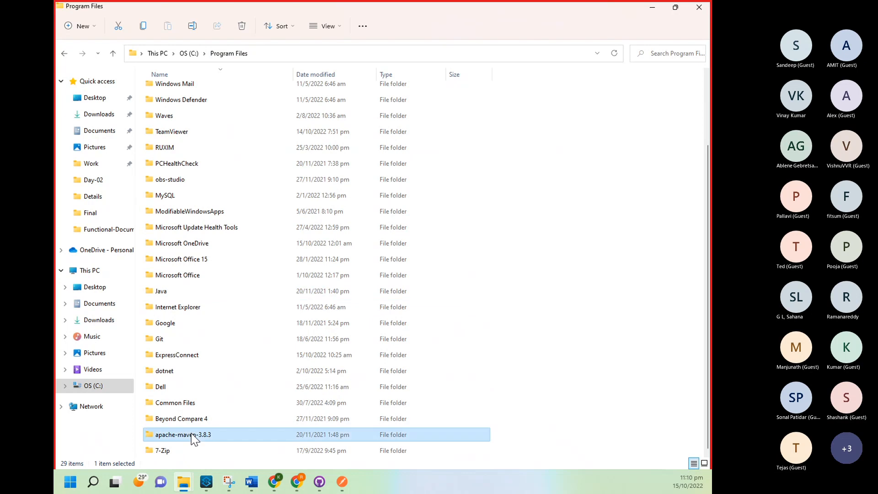
mouse_move(210, 445)
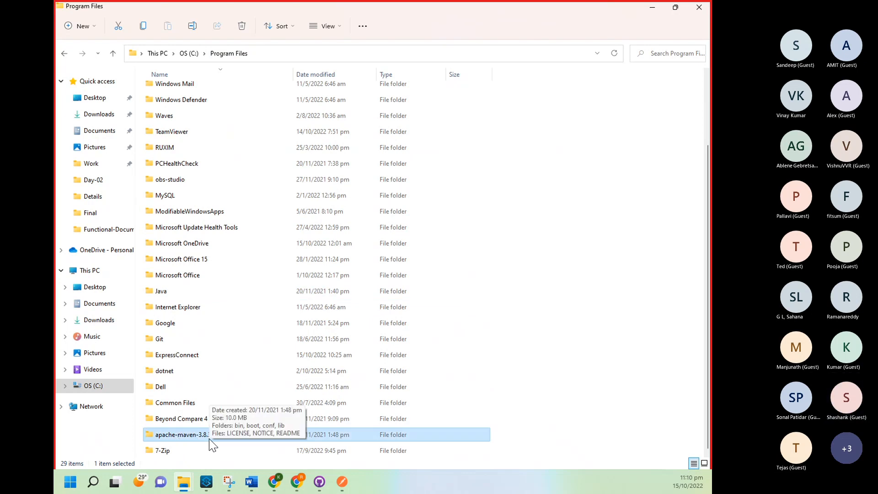
mouse_move(197, 445)
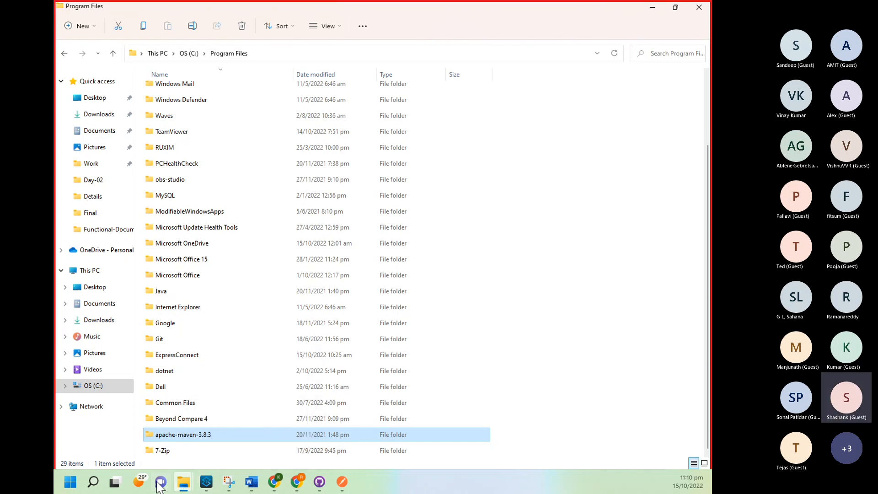
Step: Launch Command Prompt via search and run java -version, showing Java 1.8.0_301
left_click(92, 482)
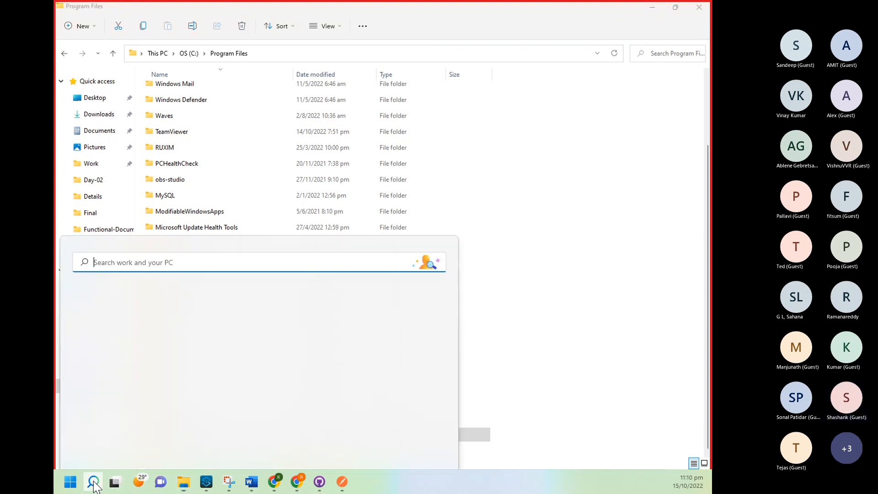
type("cmd")
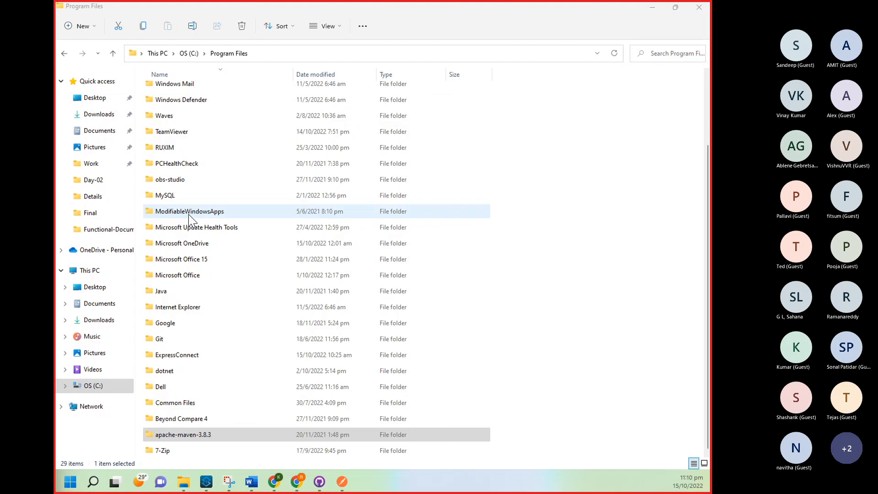
left_click(364, 481)
type("j")
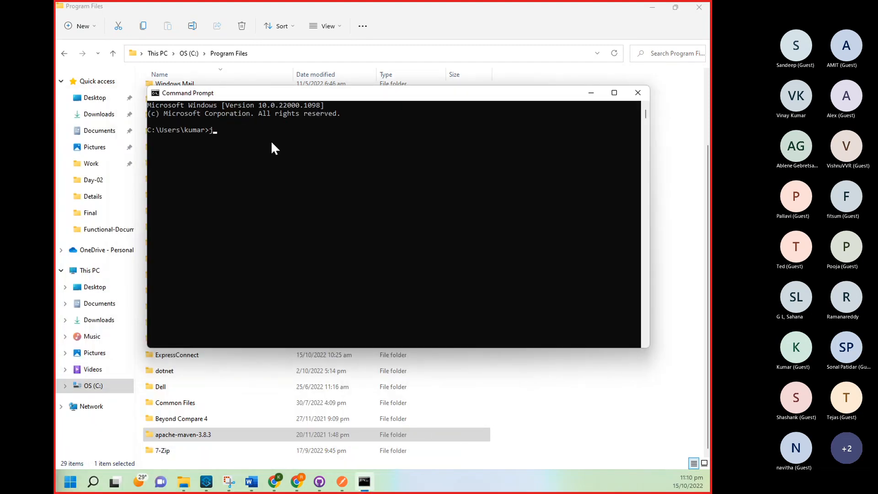
type("ava -version")
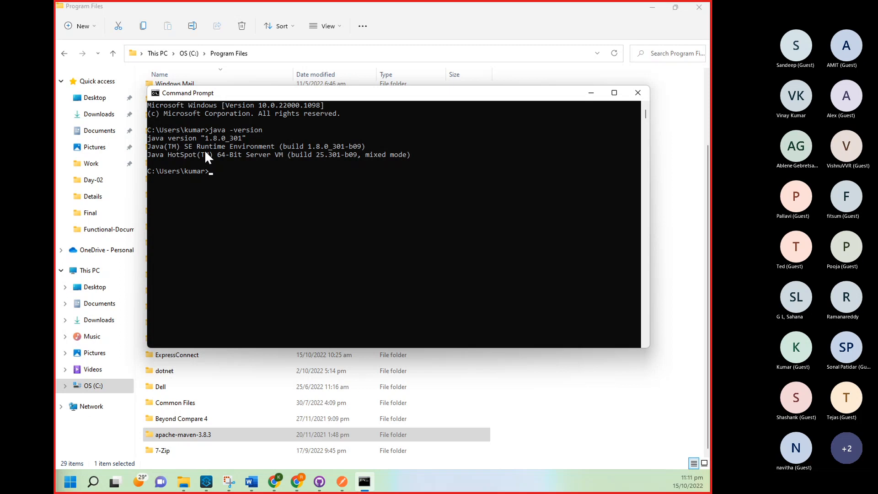
Step: Run MVN -V and mvn -version, confirming Apache Maven 3.8.3 on Java 1.8.0_301
type("MVN -V")
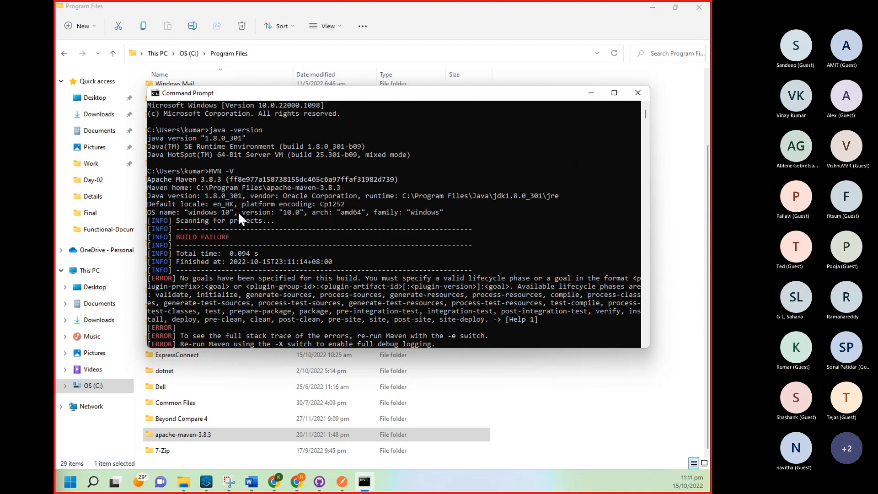
mouse_move(150, 184)
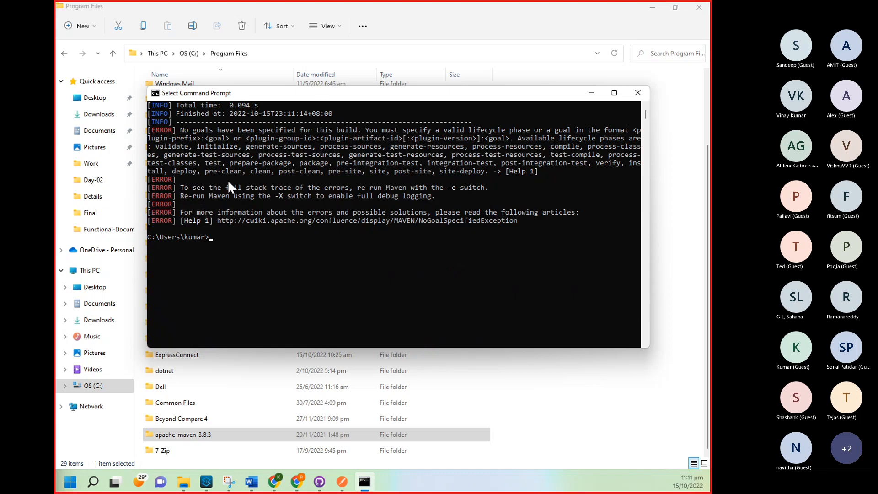
type("MVN -V")
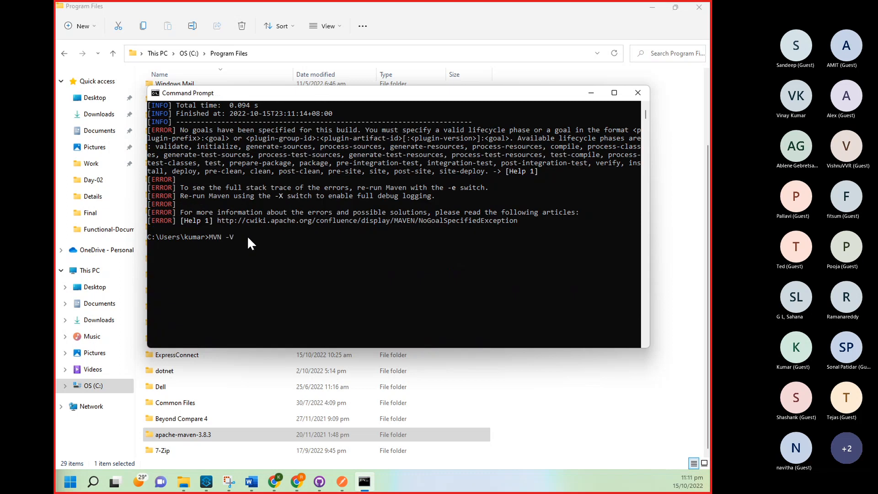
type("ers")
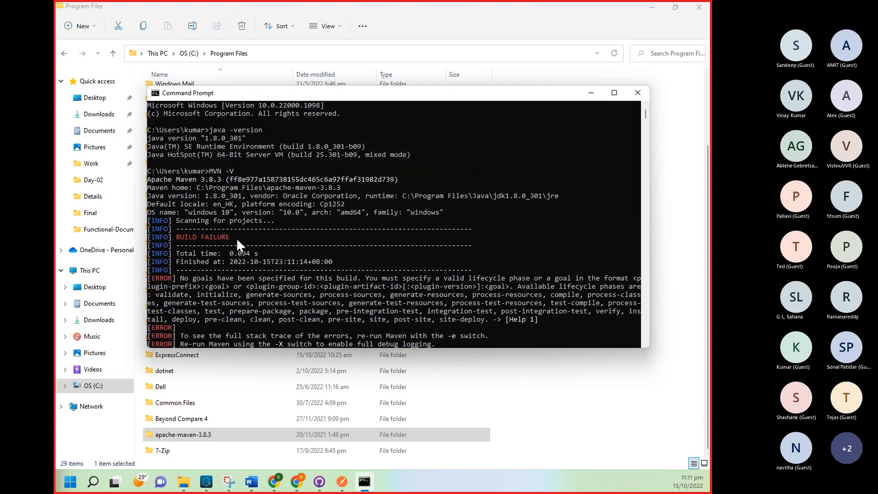
mouse_move(274, 199)
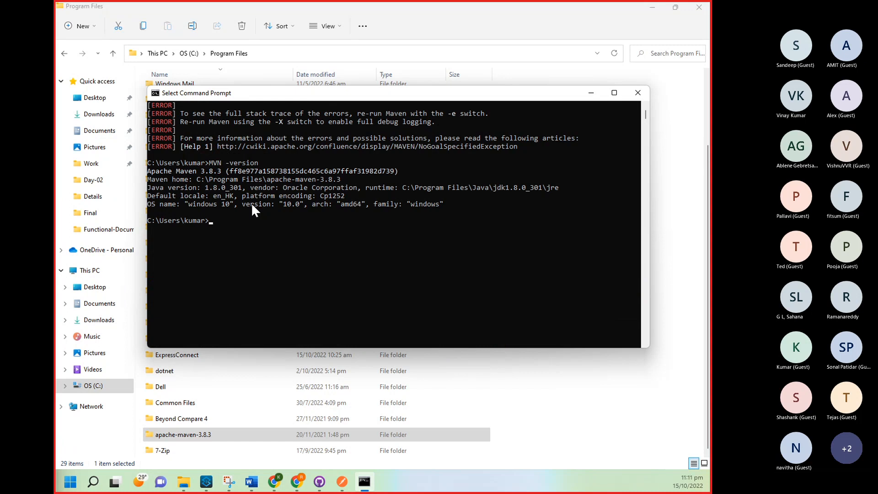
type("mvn")
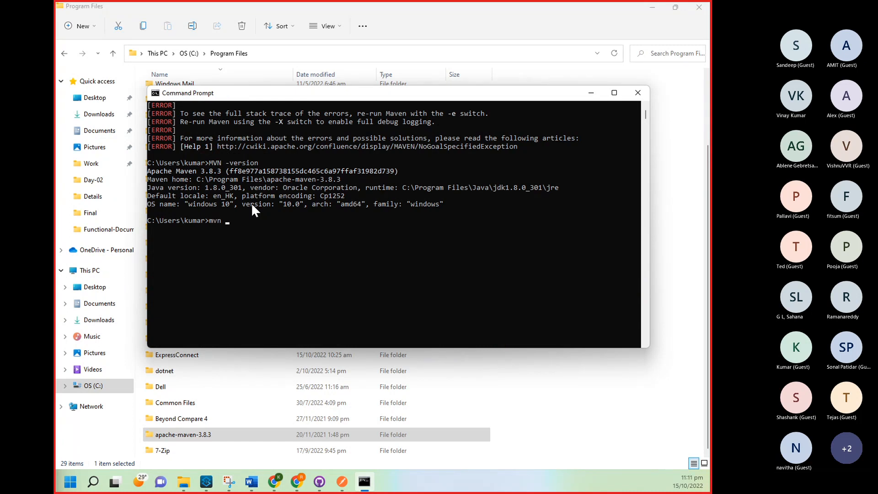
type("-version")
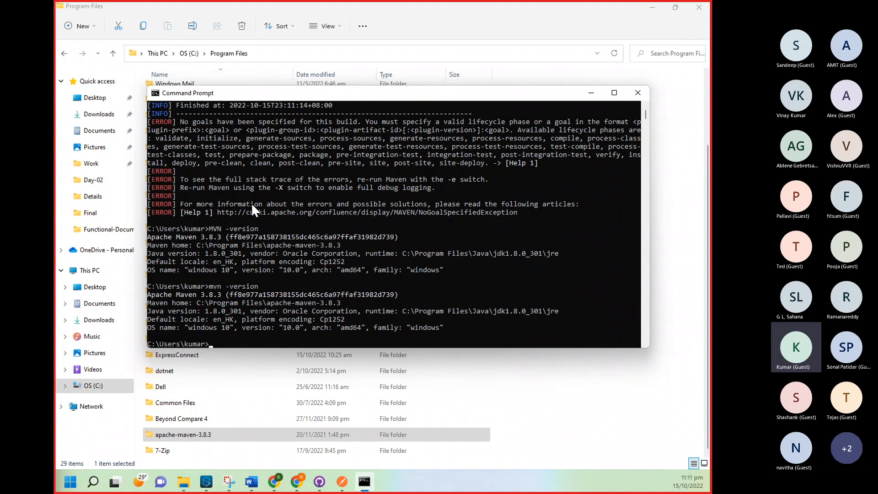
scroll("down", 3)
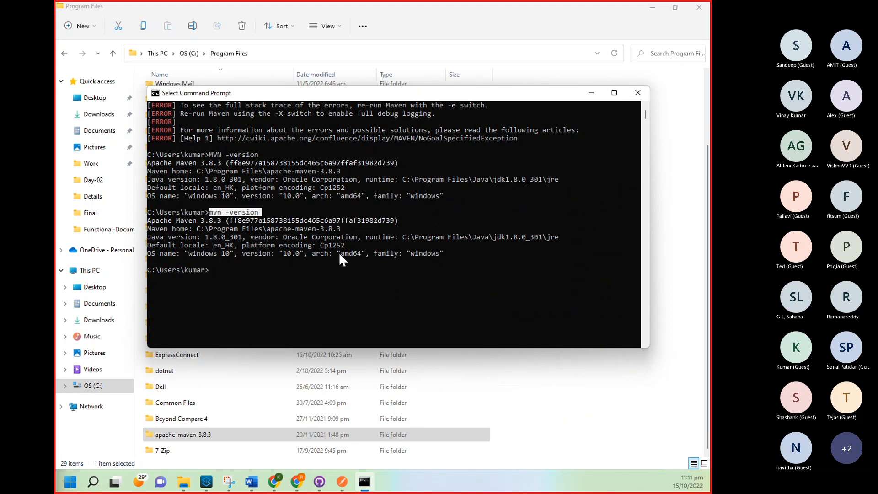
mouse_move(244, 225)
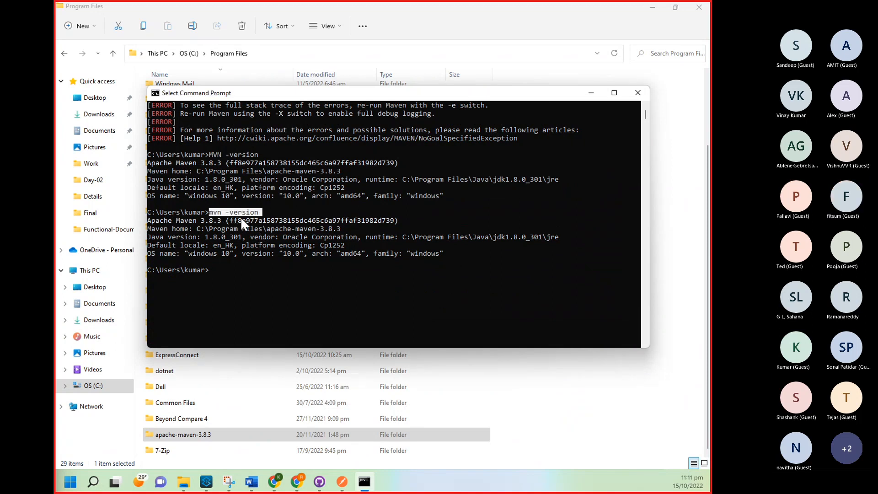